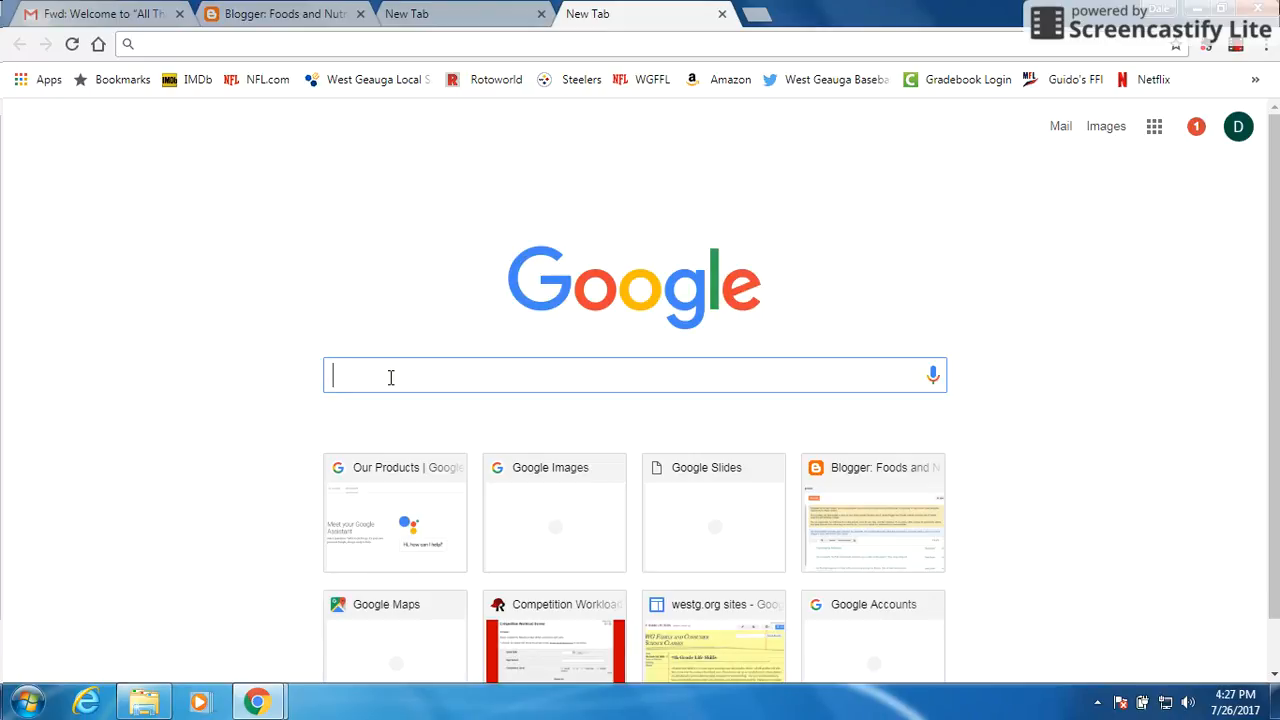
Step: Search Google for 'food borne illnesses'
type("food borne illnesses triganosis")
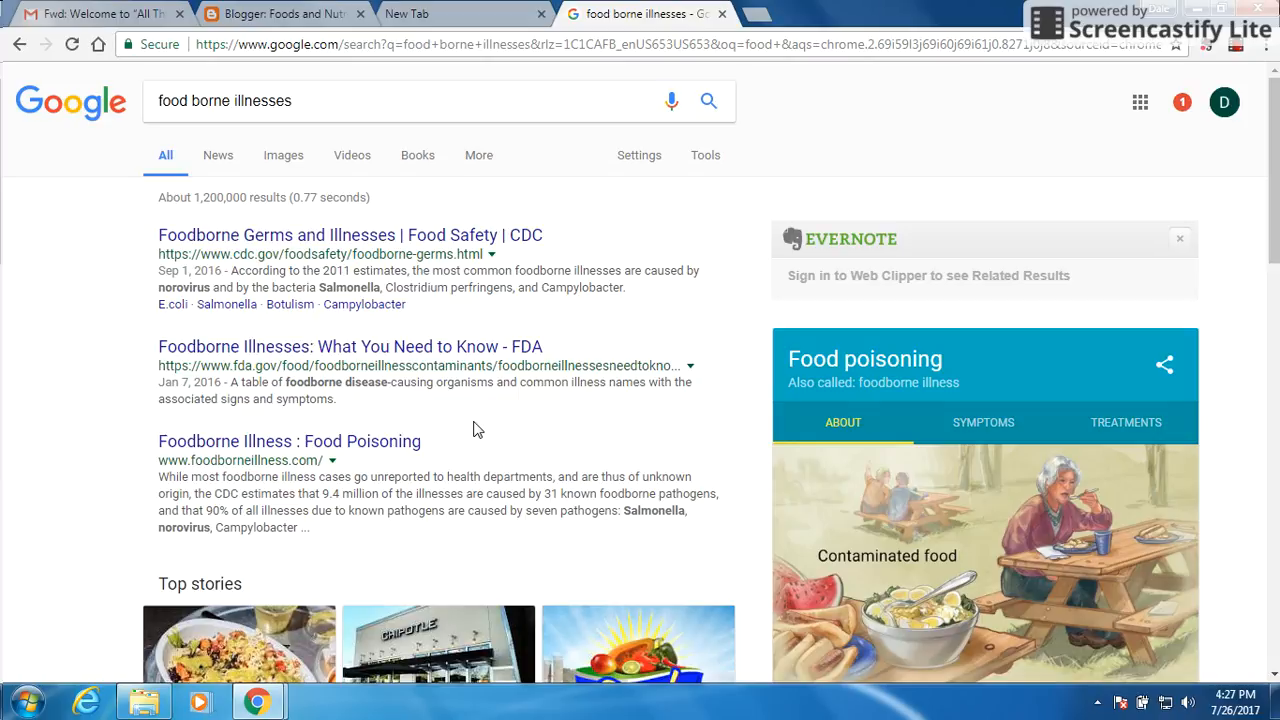
mouse_move(489, 418)
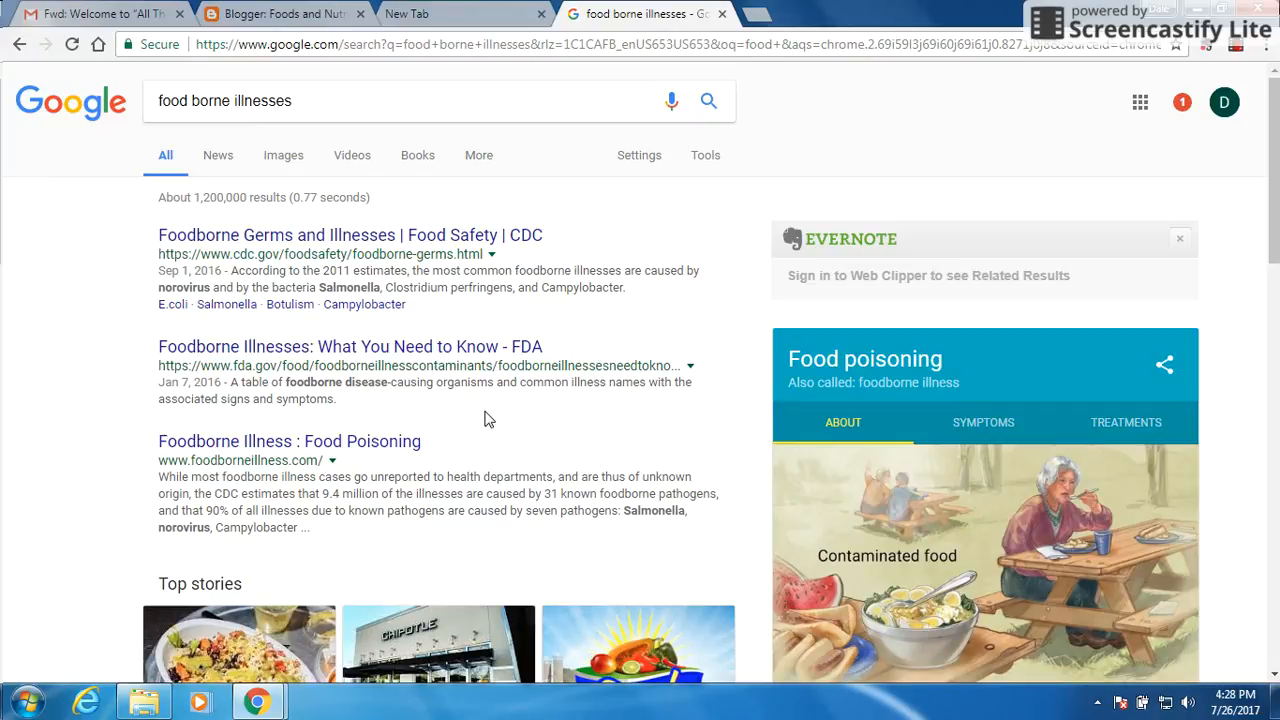
Step: Open Advanced Search and enter 'e-coli' as the exact phrase
left_click(639, 155)
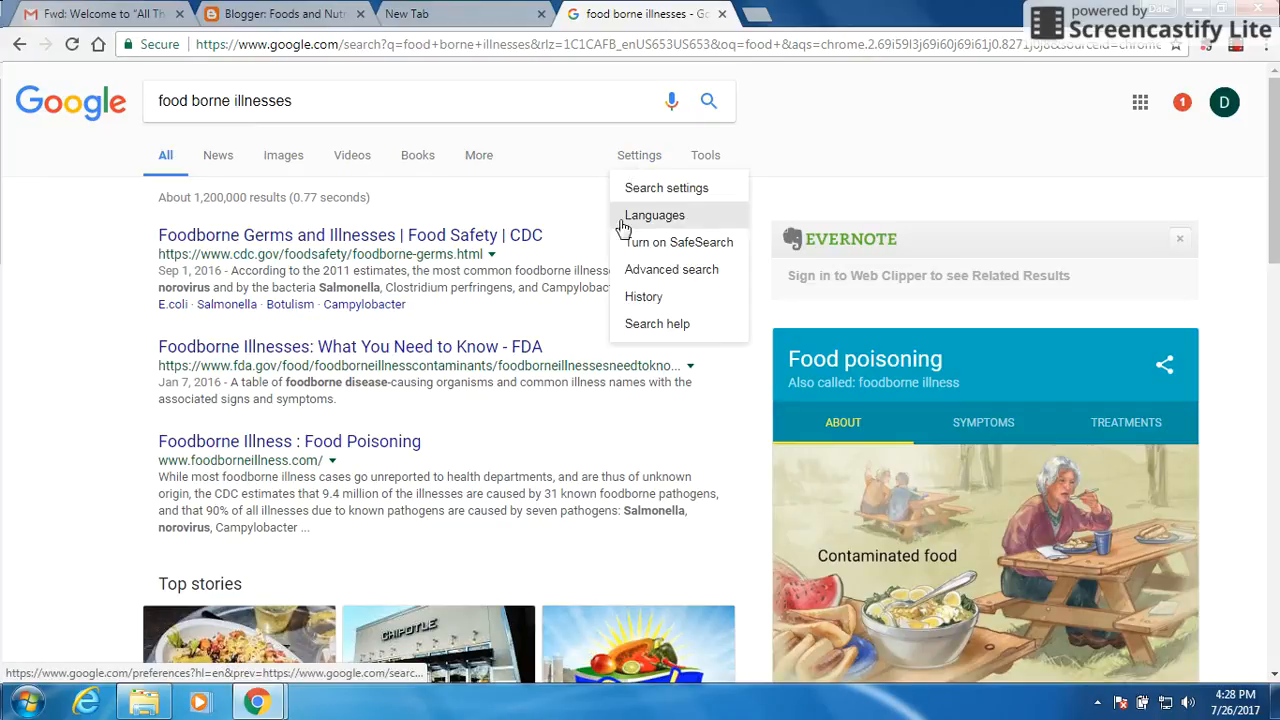
mouse_move(671, 269)
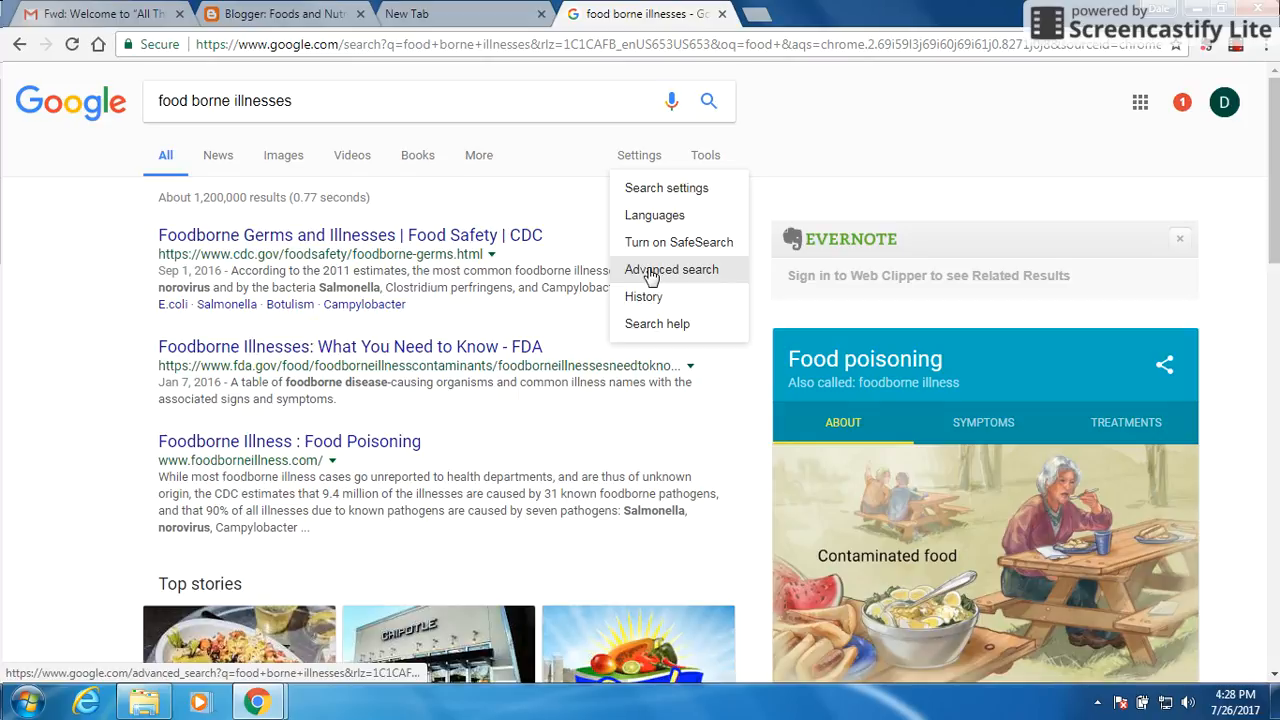
left_click(671, 269)
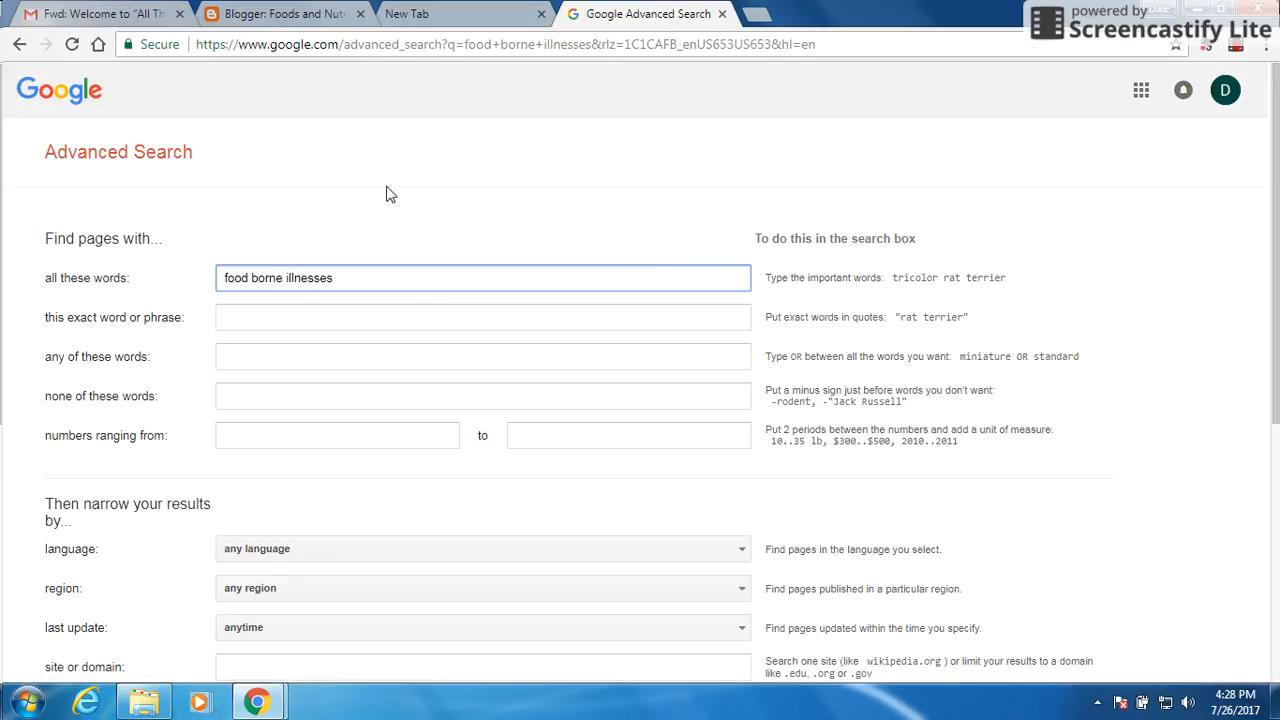
mouse_move(443, 396)
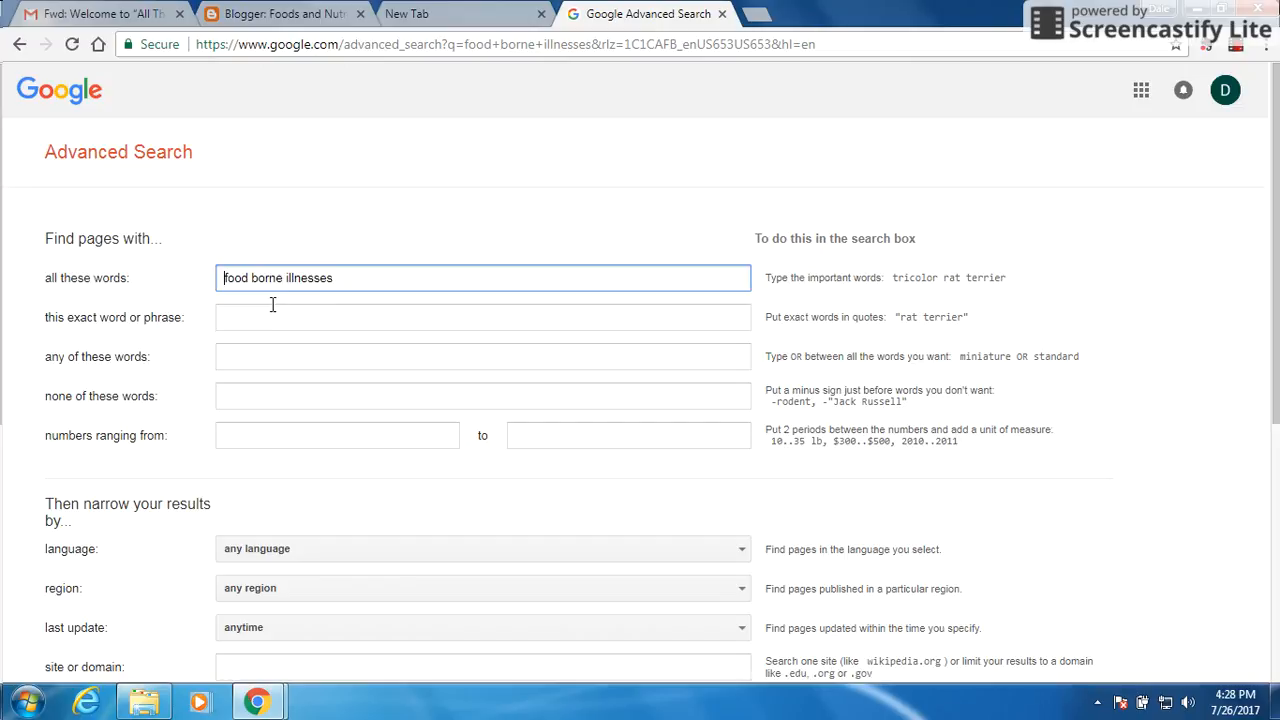
left_click(483, 317)
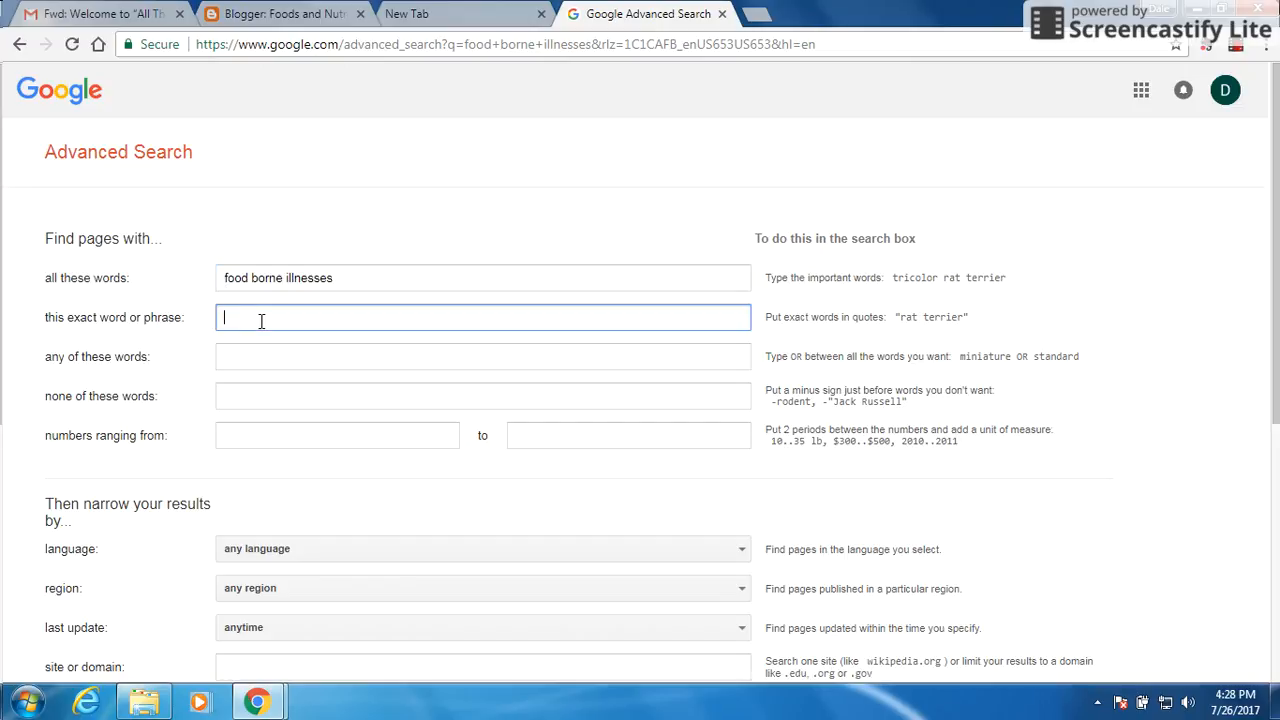
type("e-coli")
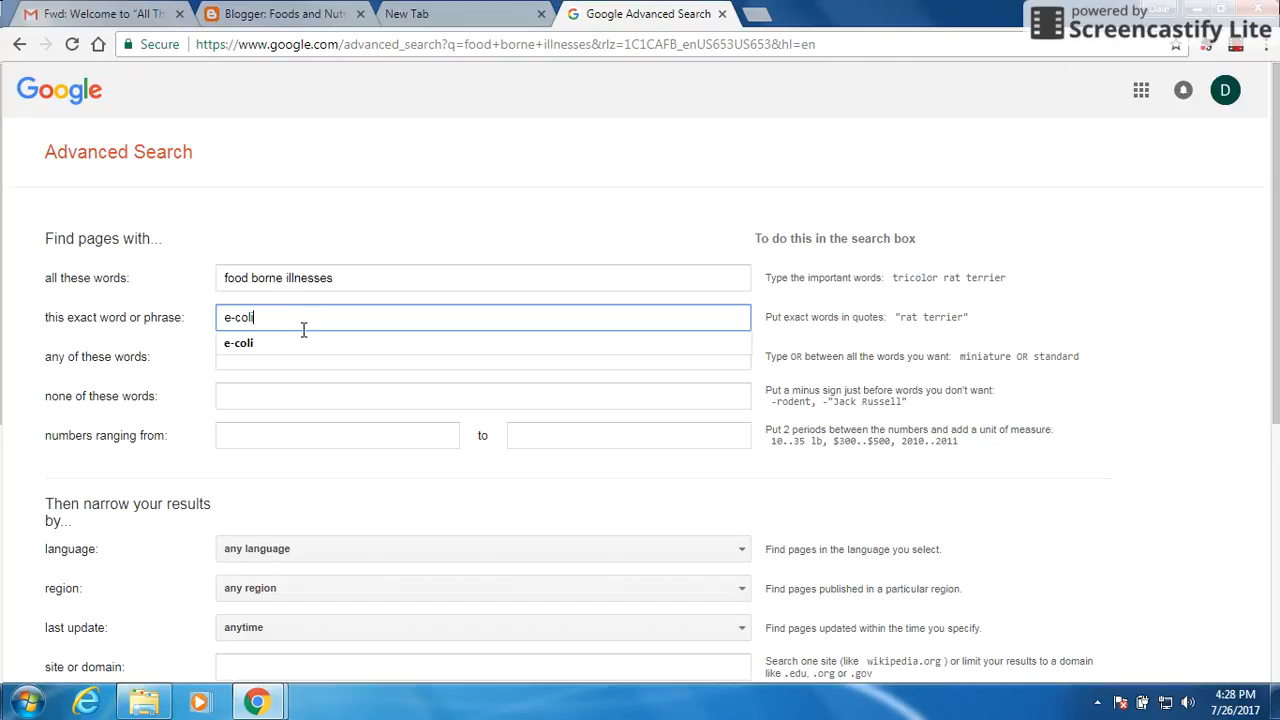
Step: Set the region to United States and last update to past year
scroll("down", 3)
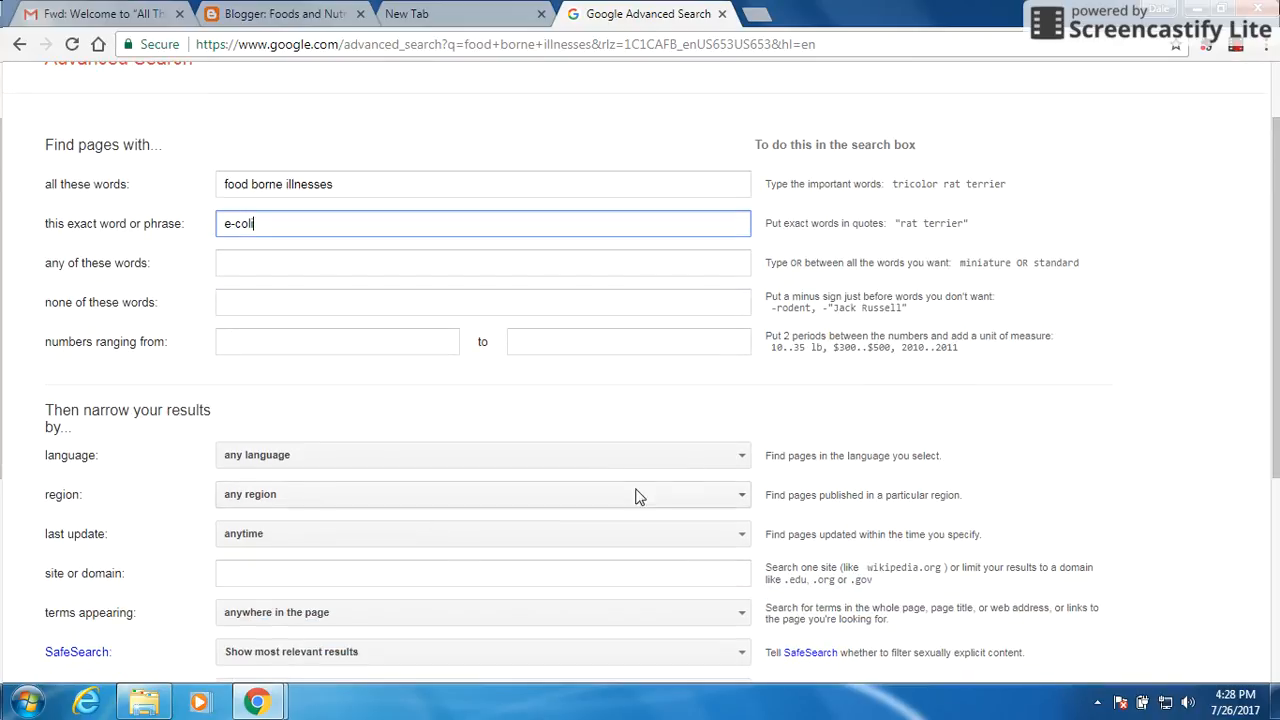
left_click(483, 494)
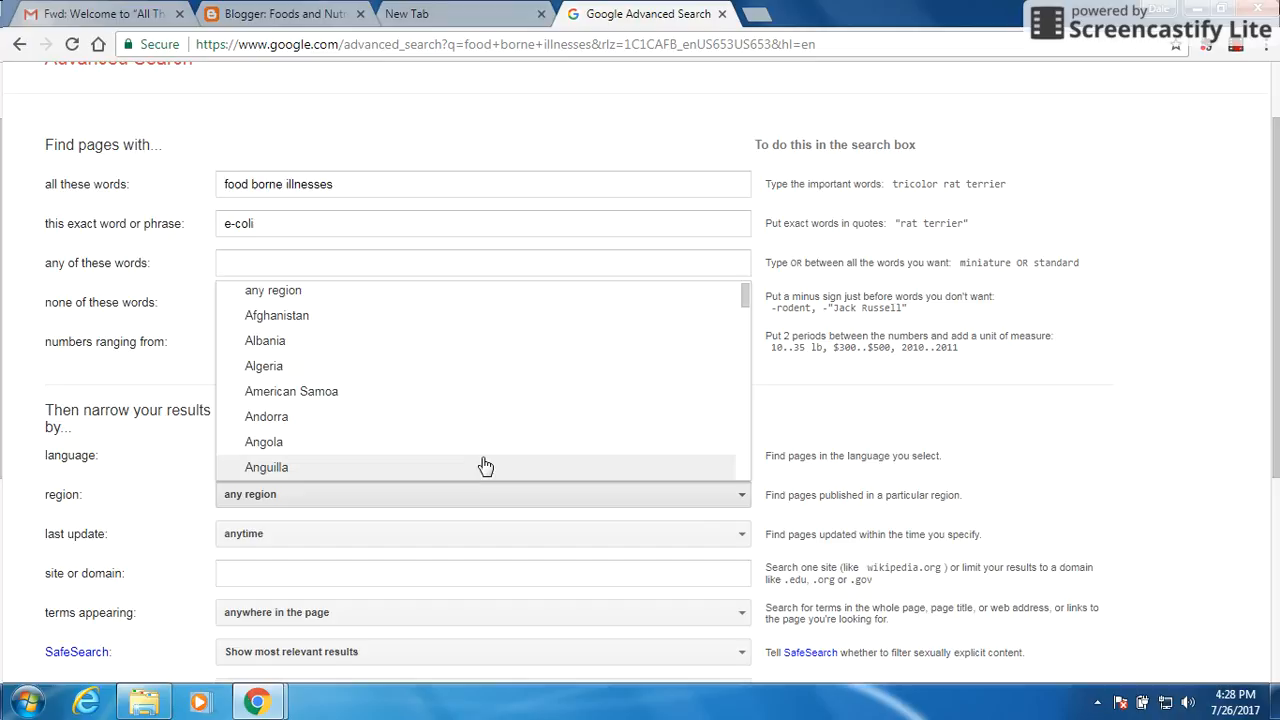
scroll("down", 3)
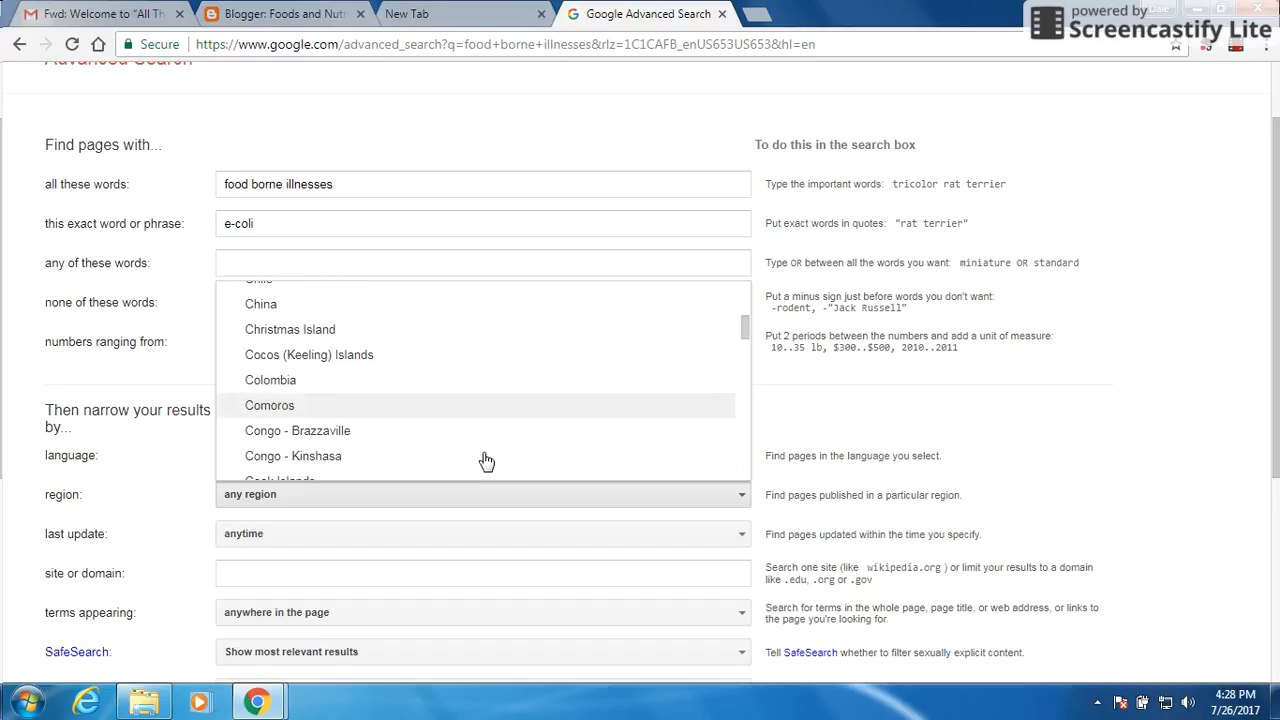
scroll("down", 3)
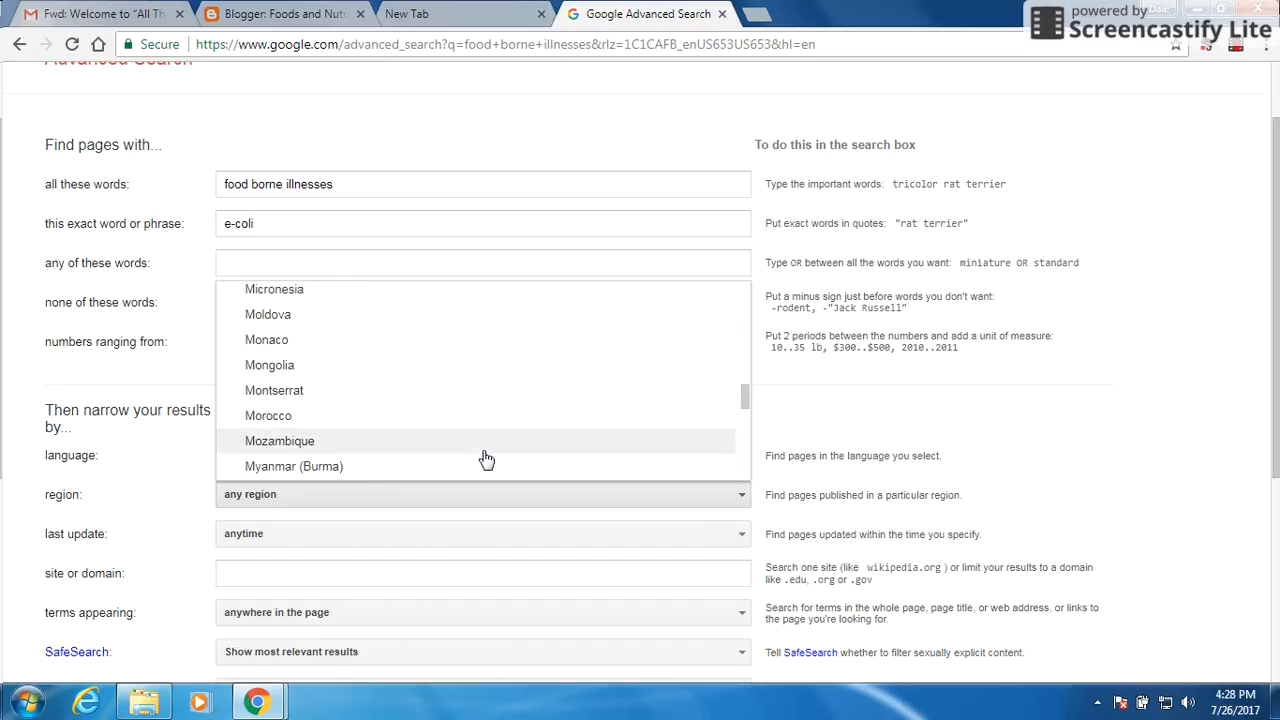
scroll("down", 3)
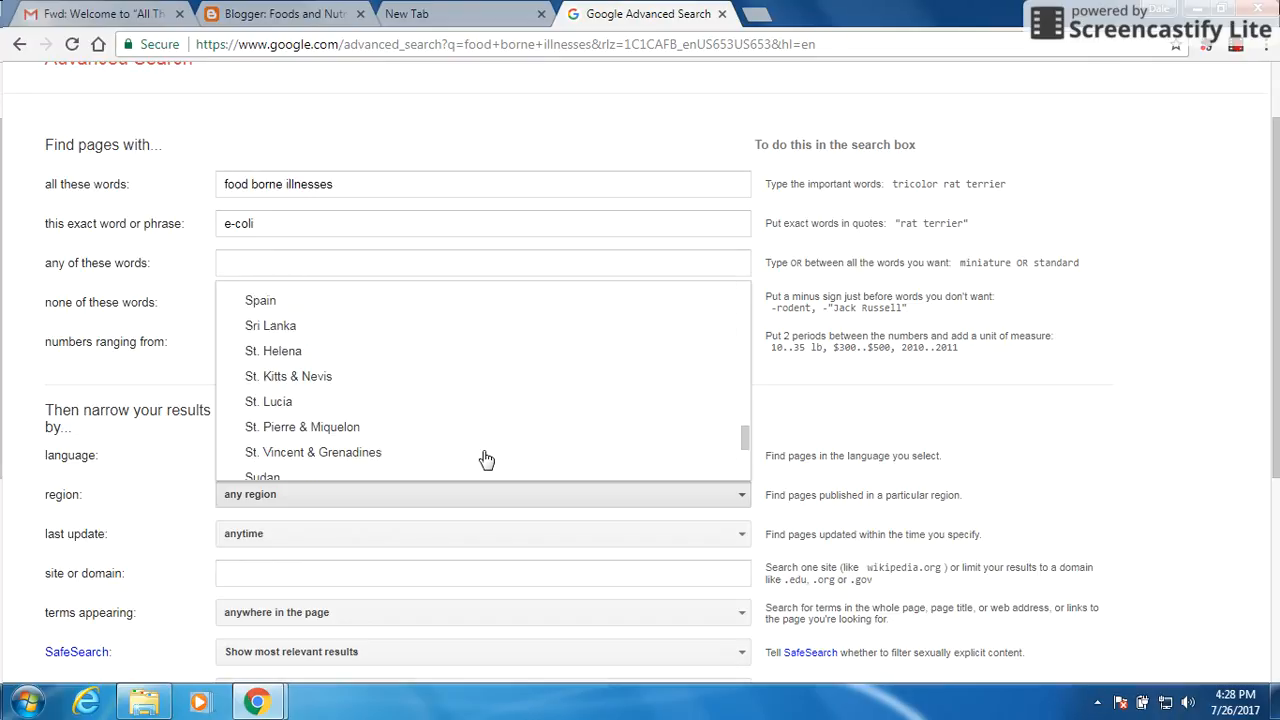
scroll("down", 3)
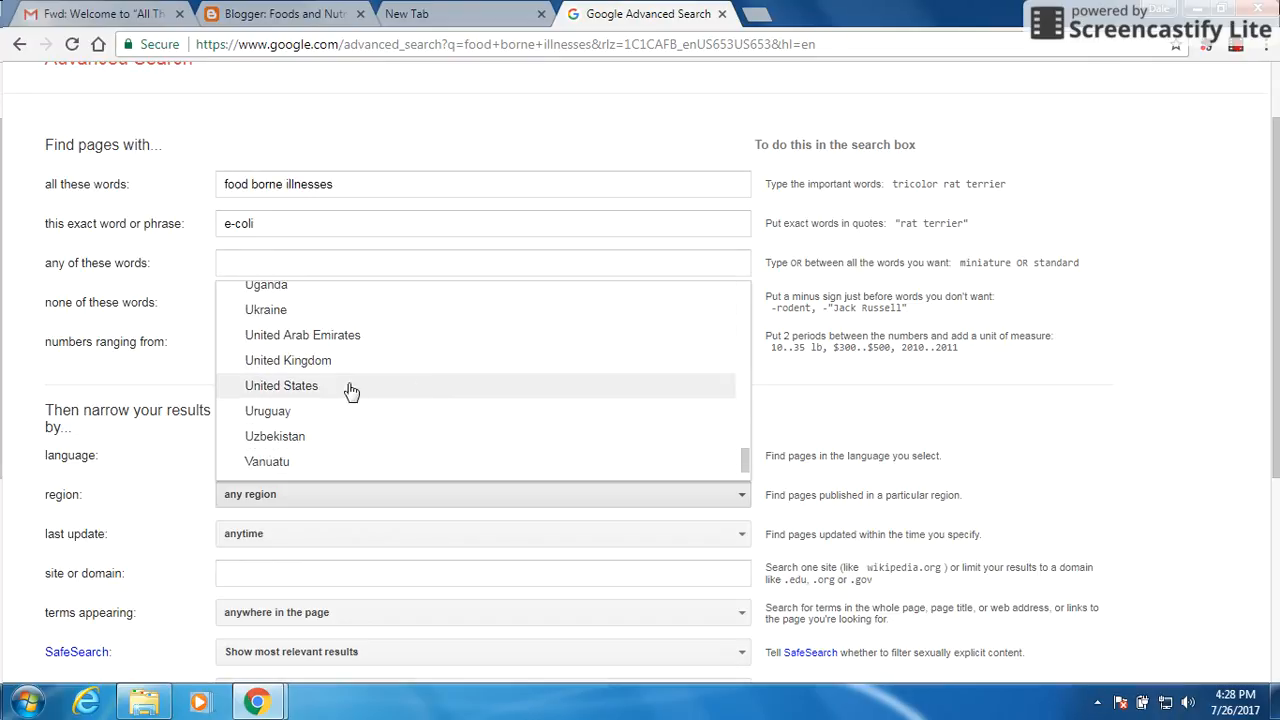
left_click(281, 385)
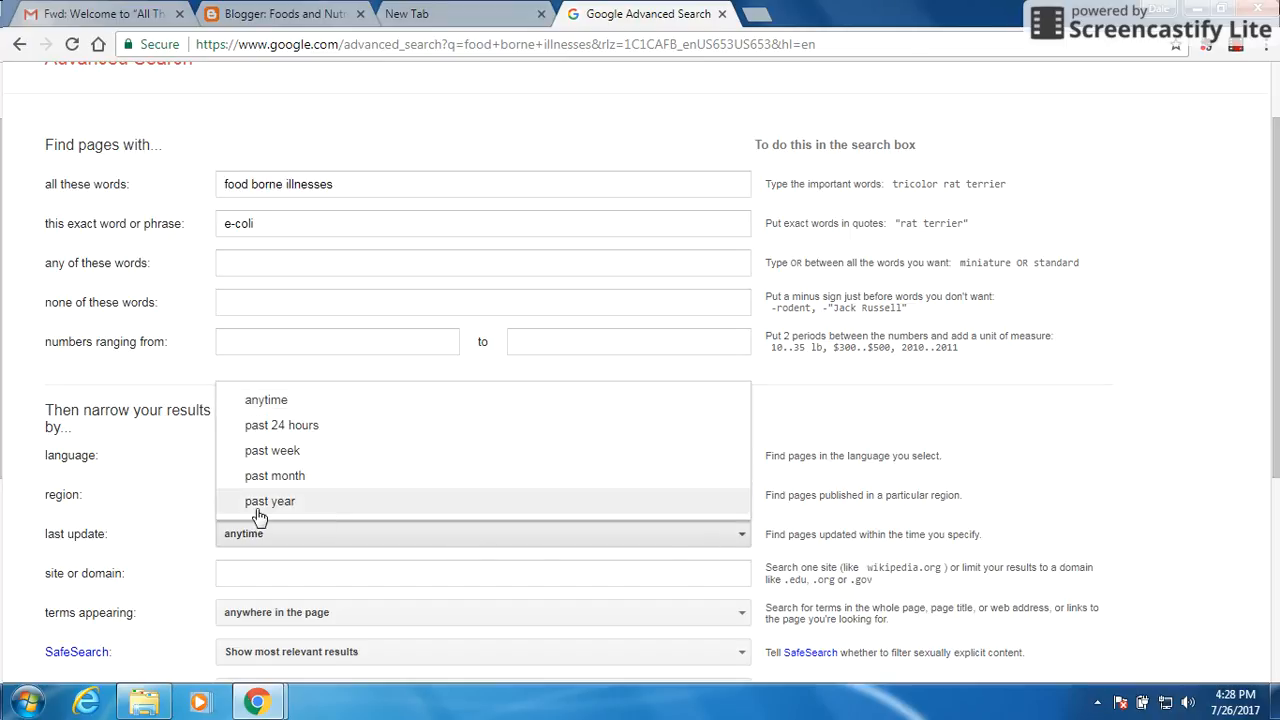
left_click(270, 501)
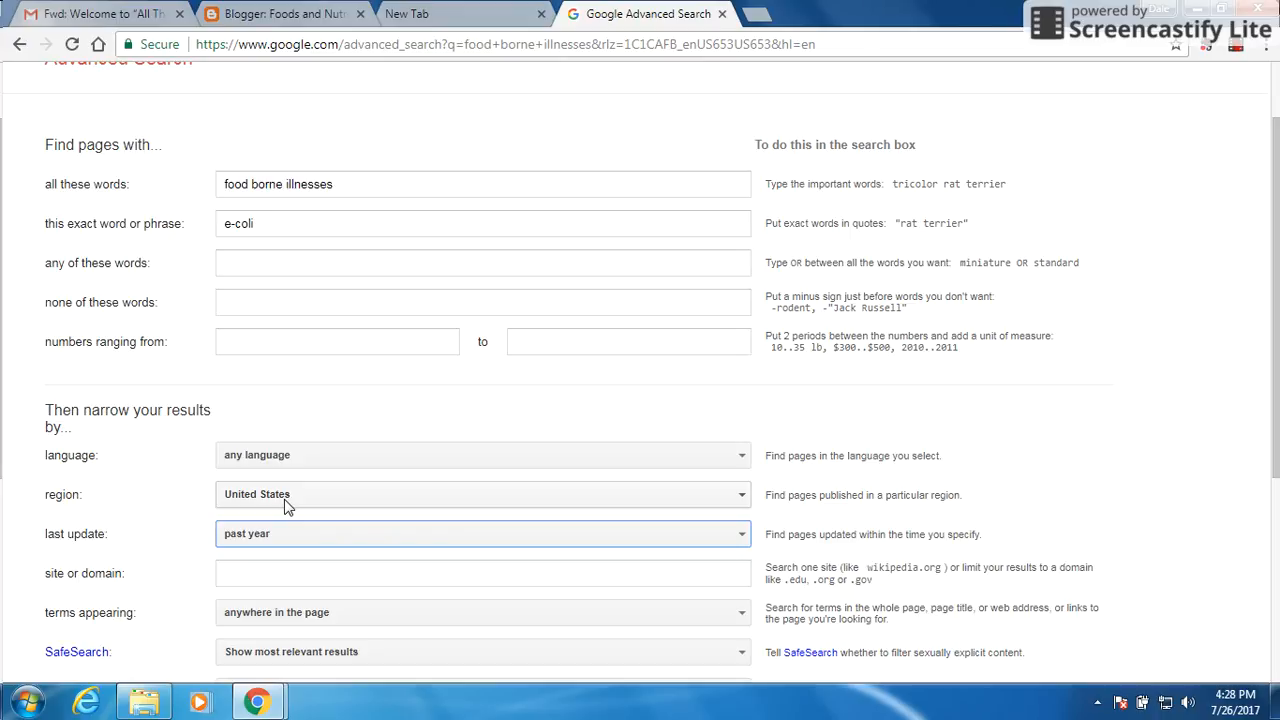
scroll("down", 3)
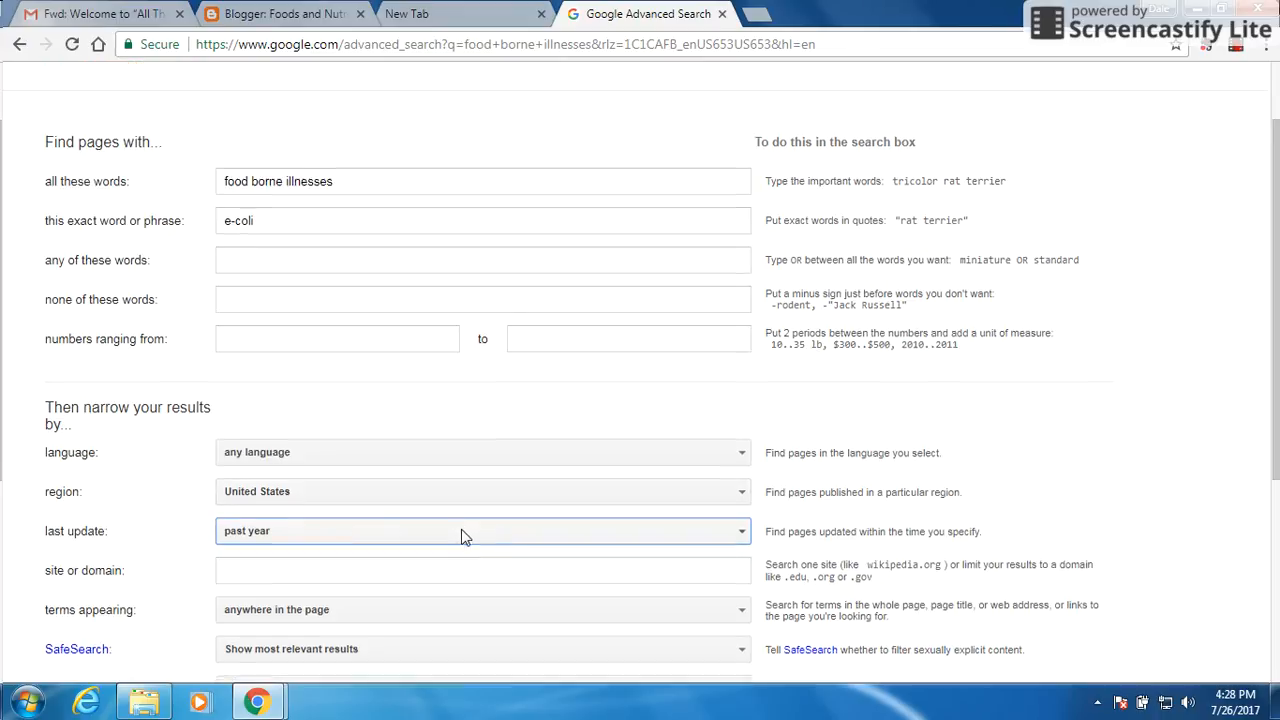
scroll("down", 3)
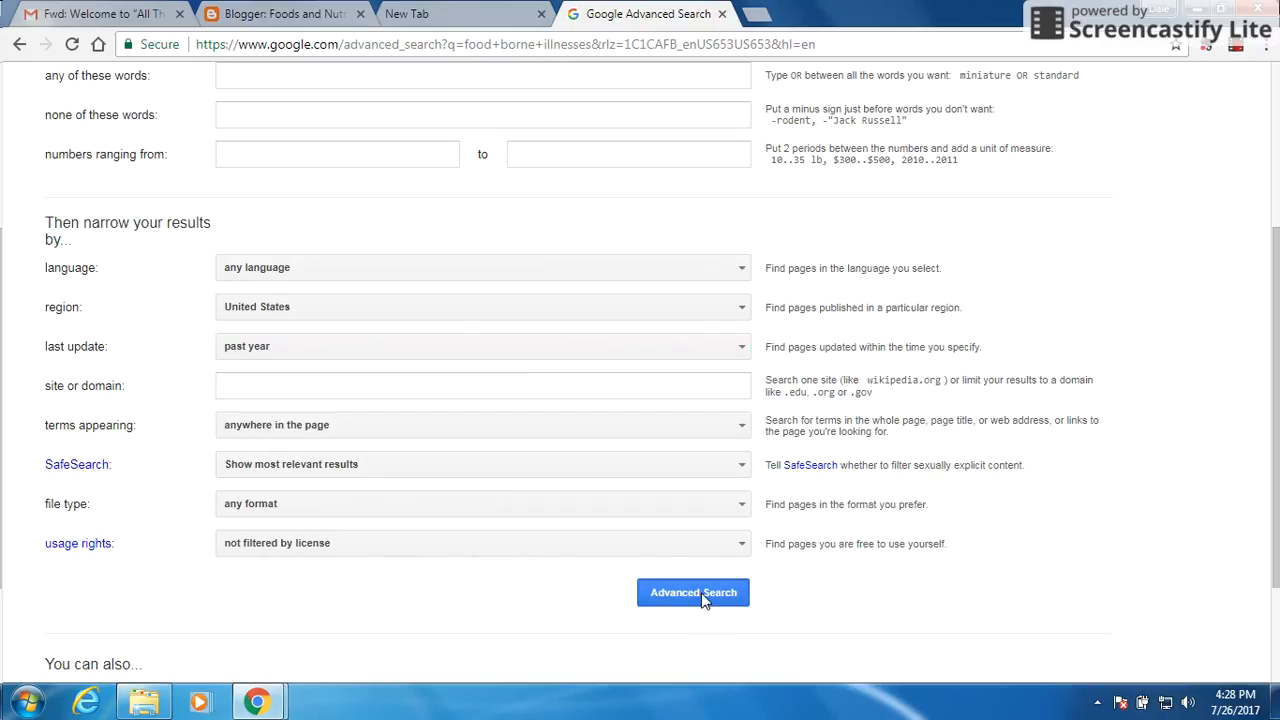
Step: Run the advanced search for past-year E. coli results, then select the query box
left_click(693, 592)
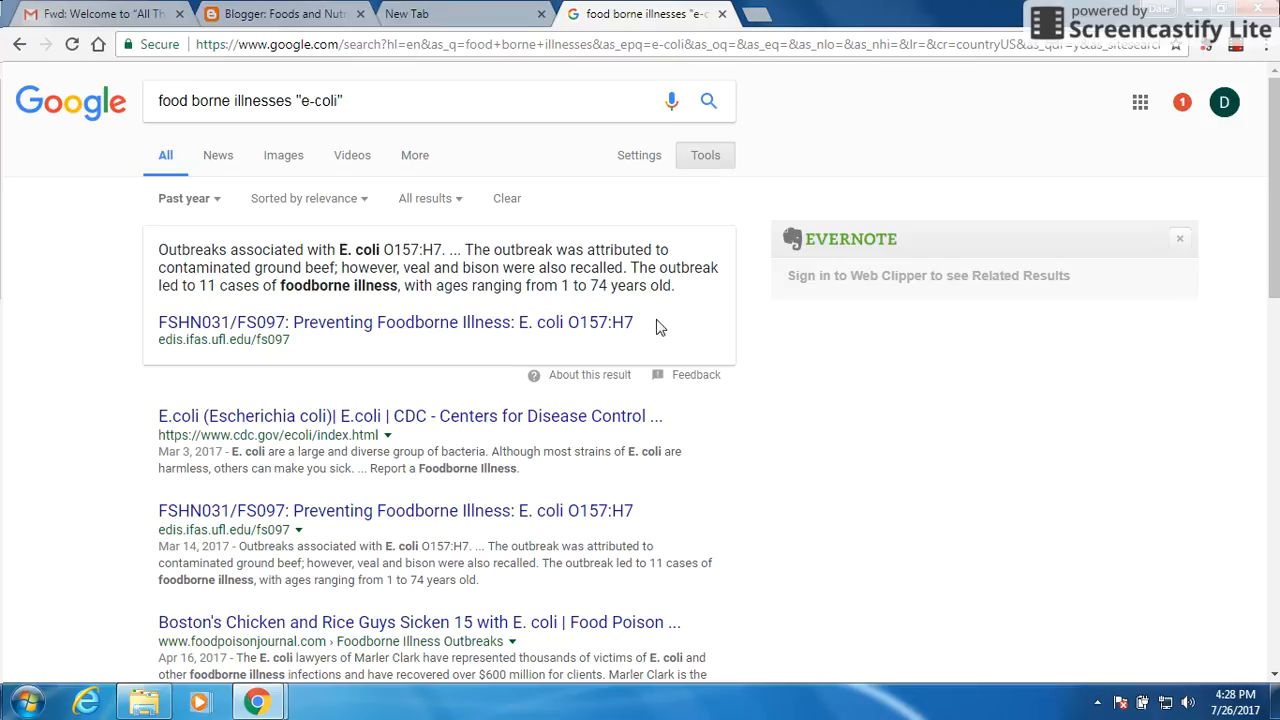
mouse_move(535, 268)
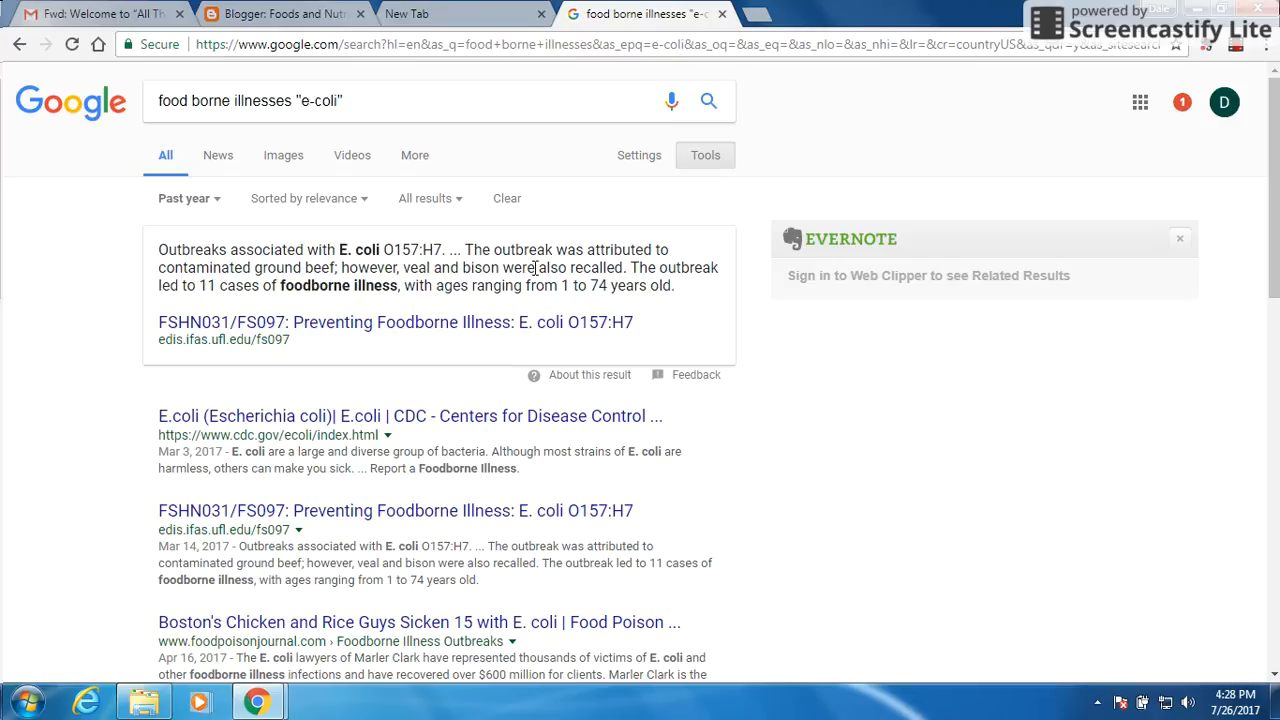
mouse_move(410, 313)
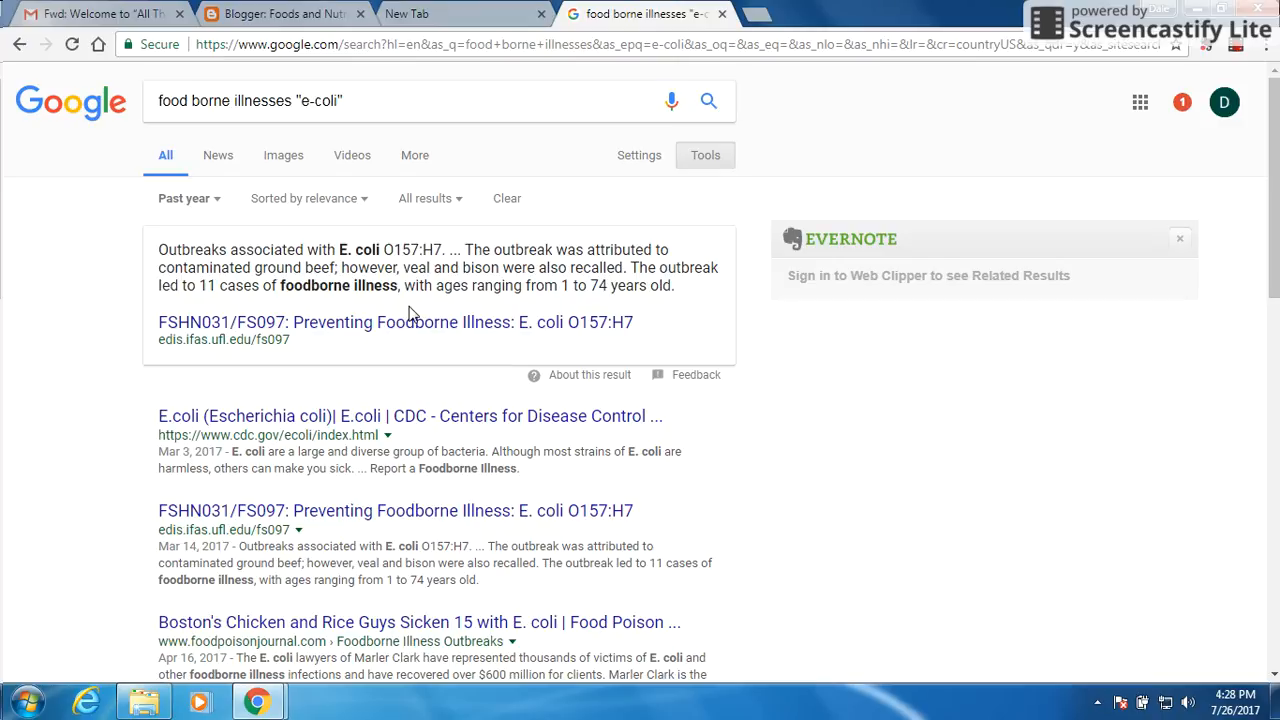
mouse_move(375, 147)
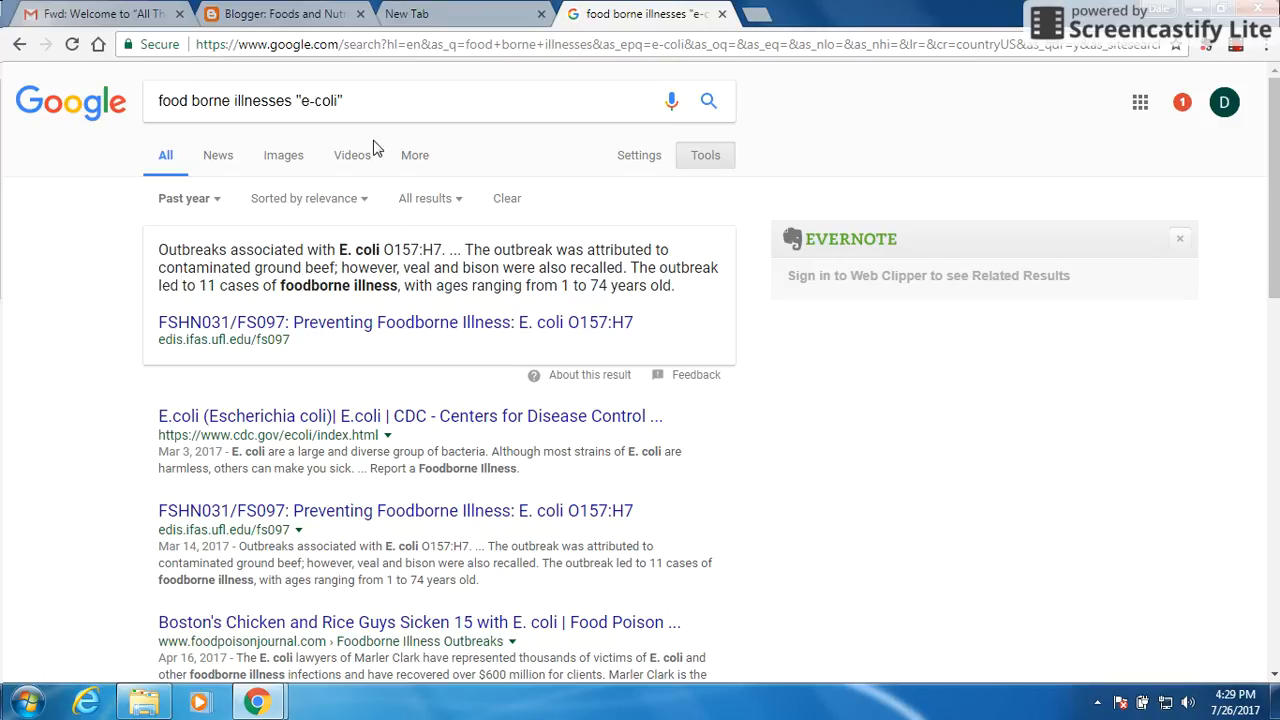
mouse_move(390, 181)
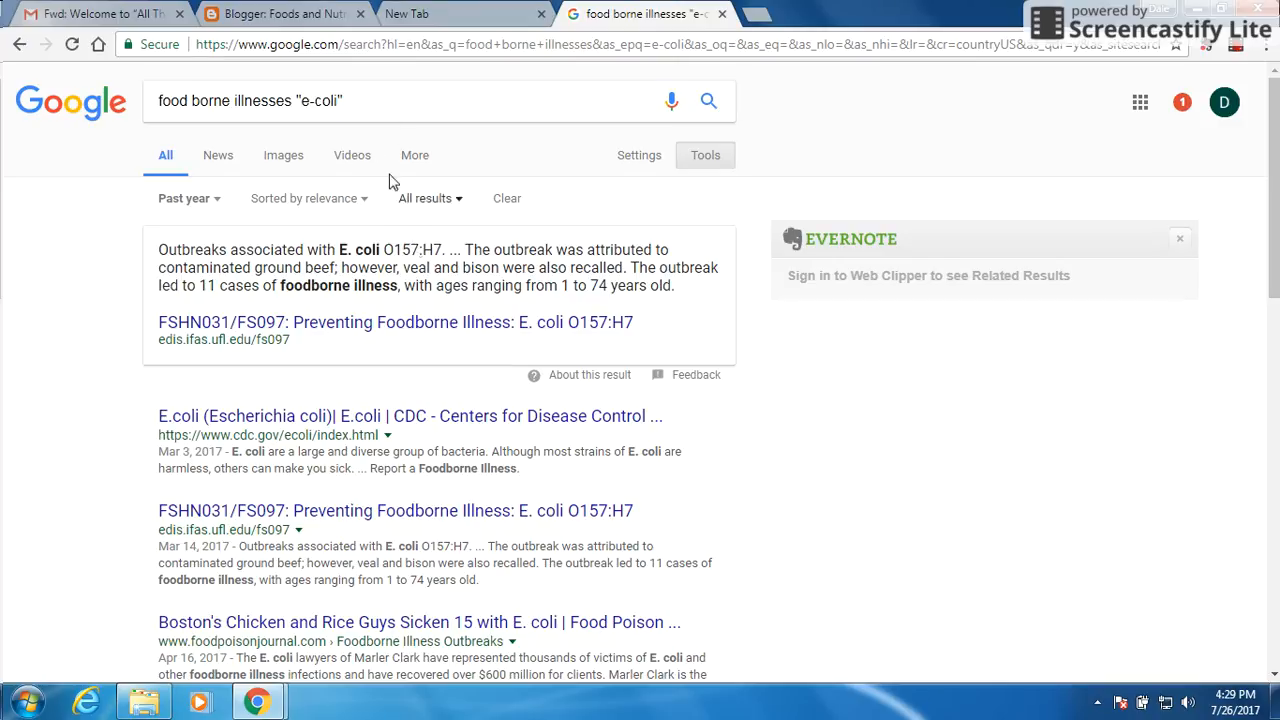
left_click(377, 100)
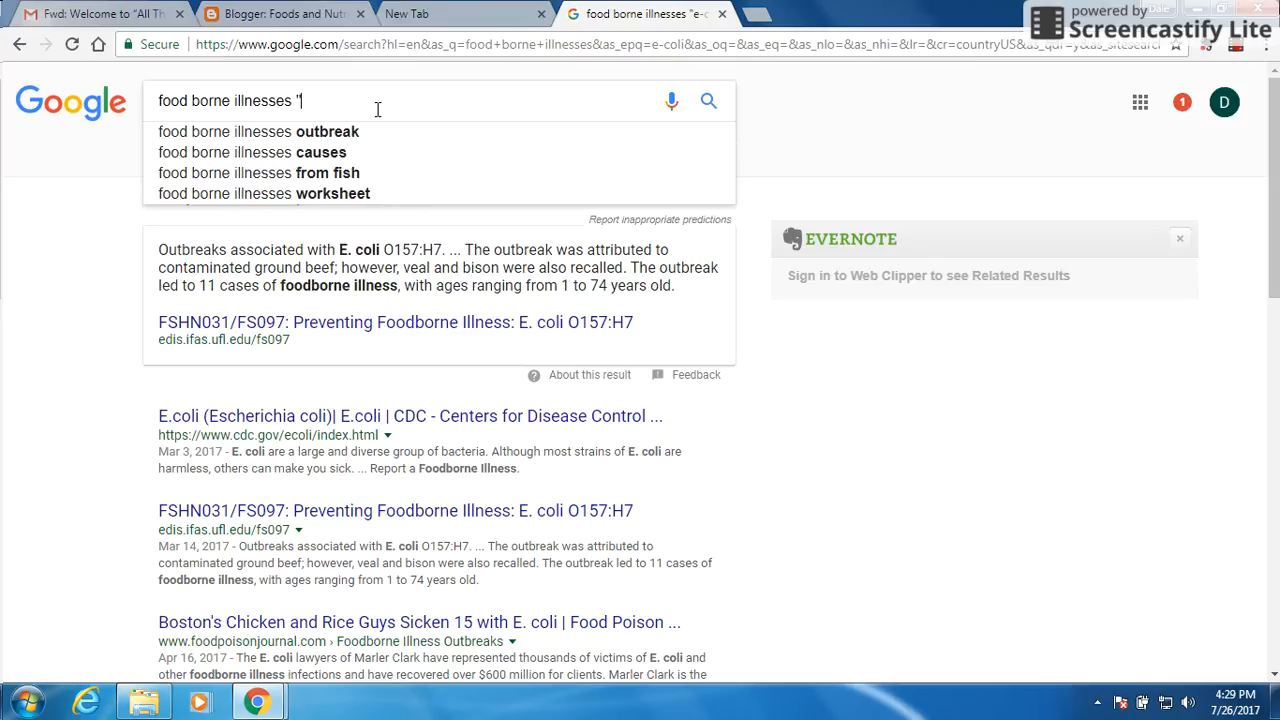
Step: Add the exact phrase "Salmonella" to the food borne illnesses query
type("\"Salmon")
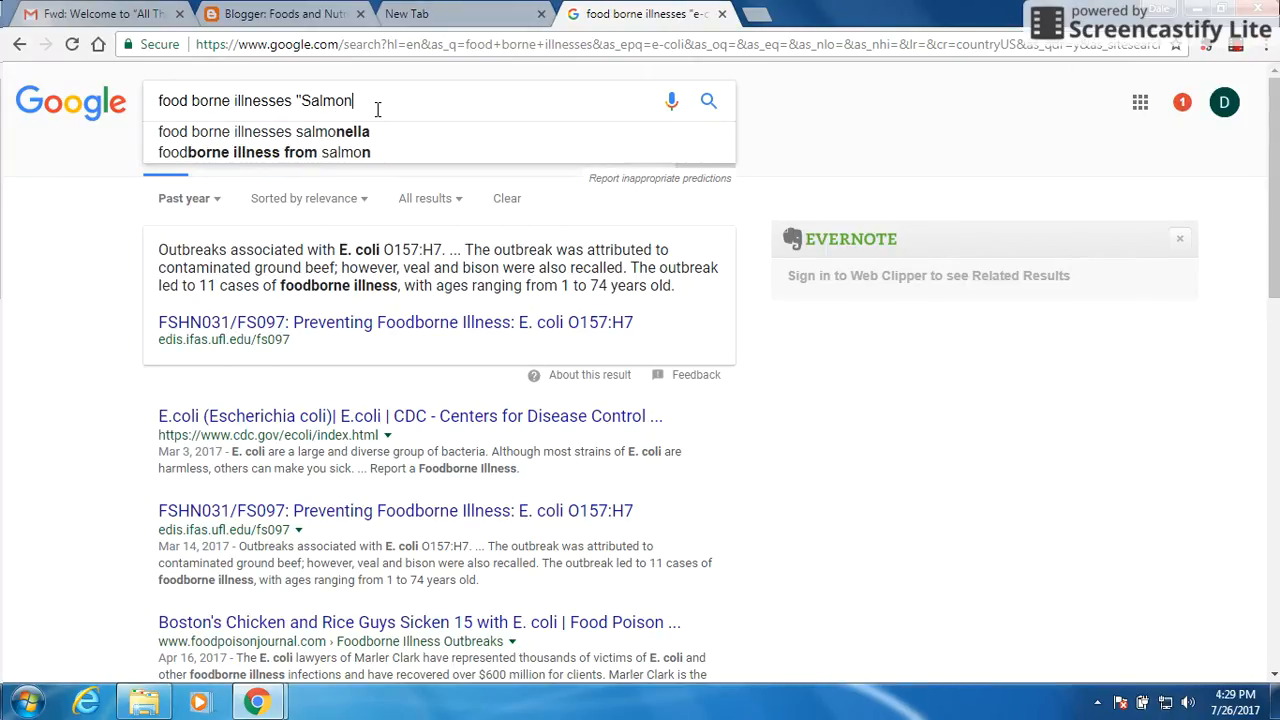
type("ell")
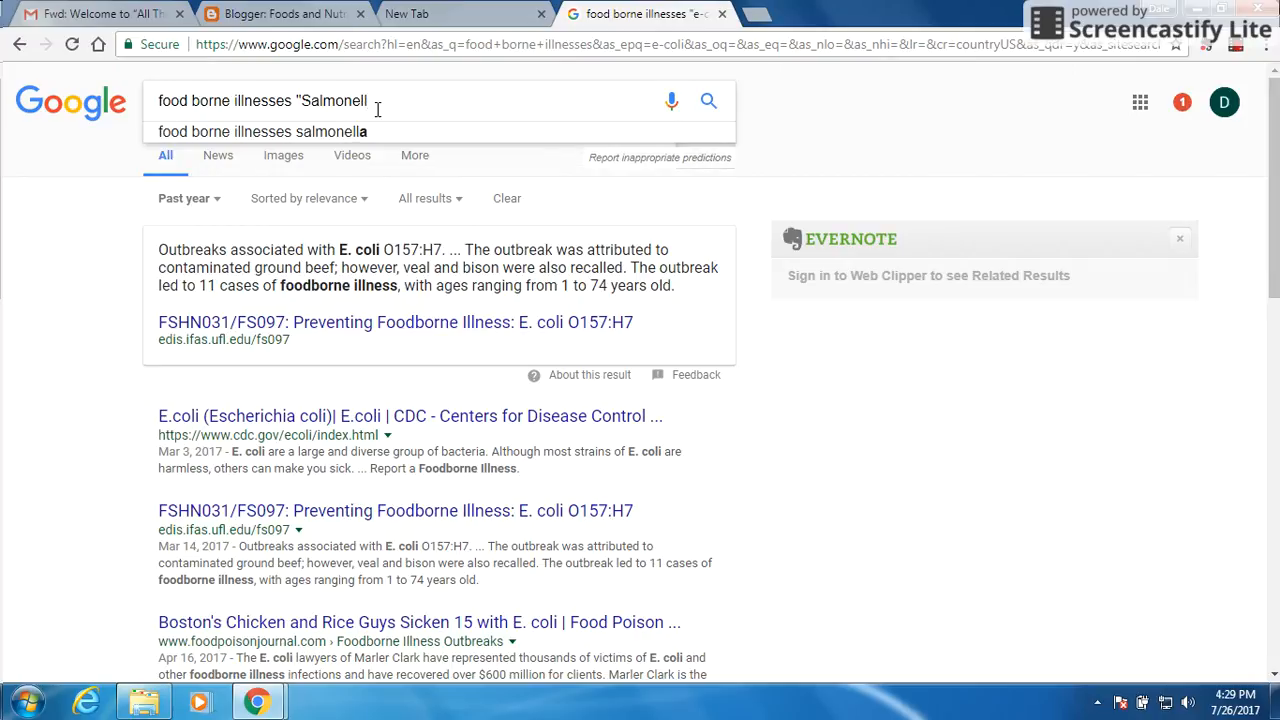
type("\"")
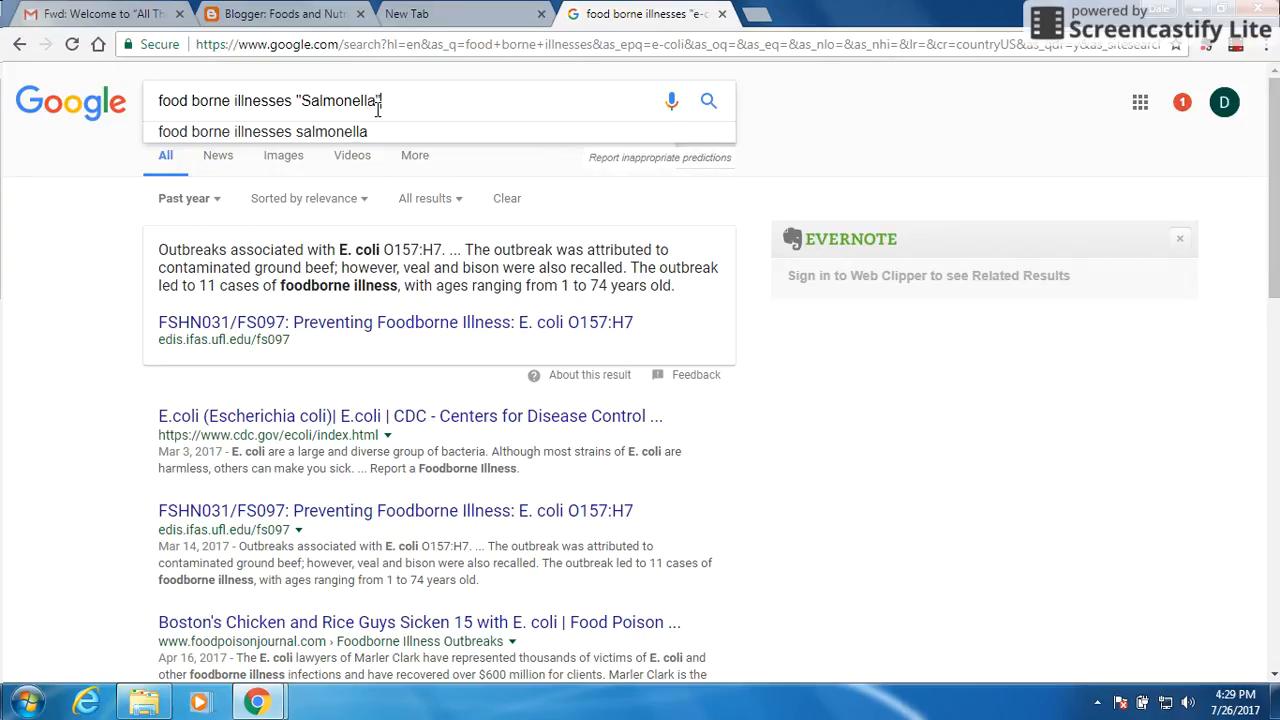
mouse_move(401, 117)
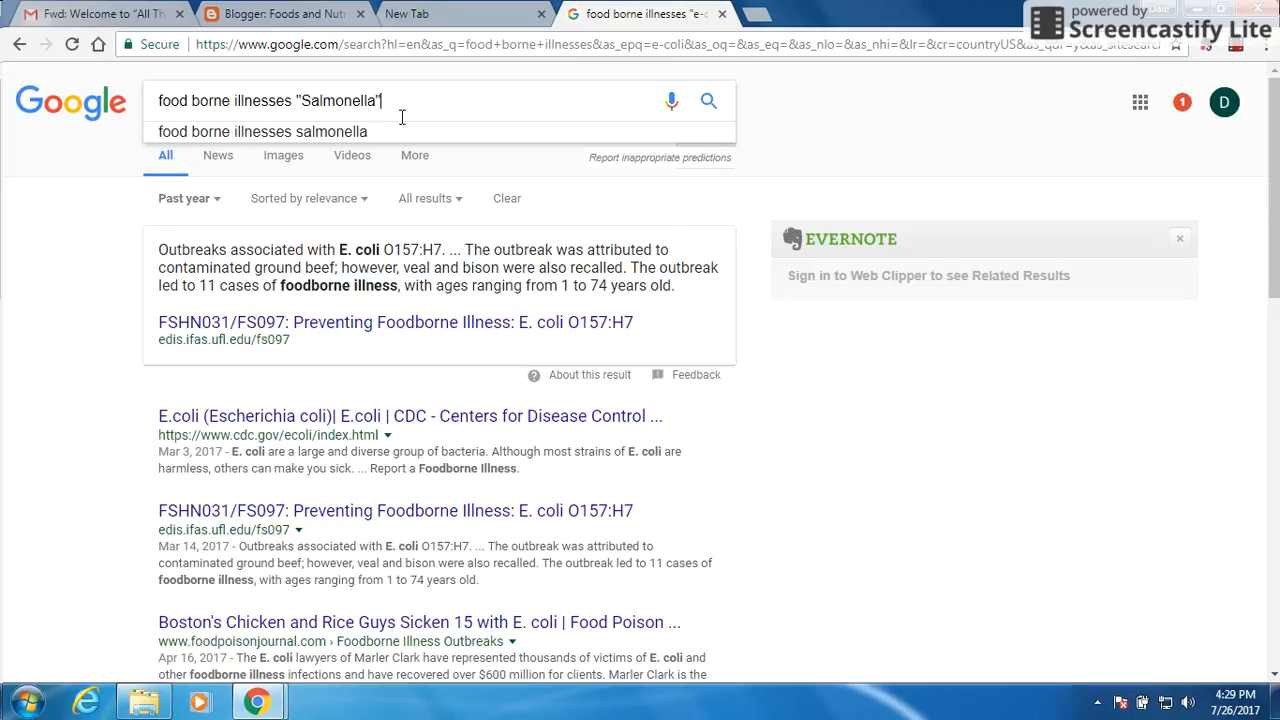
mouse_move(675, 341)
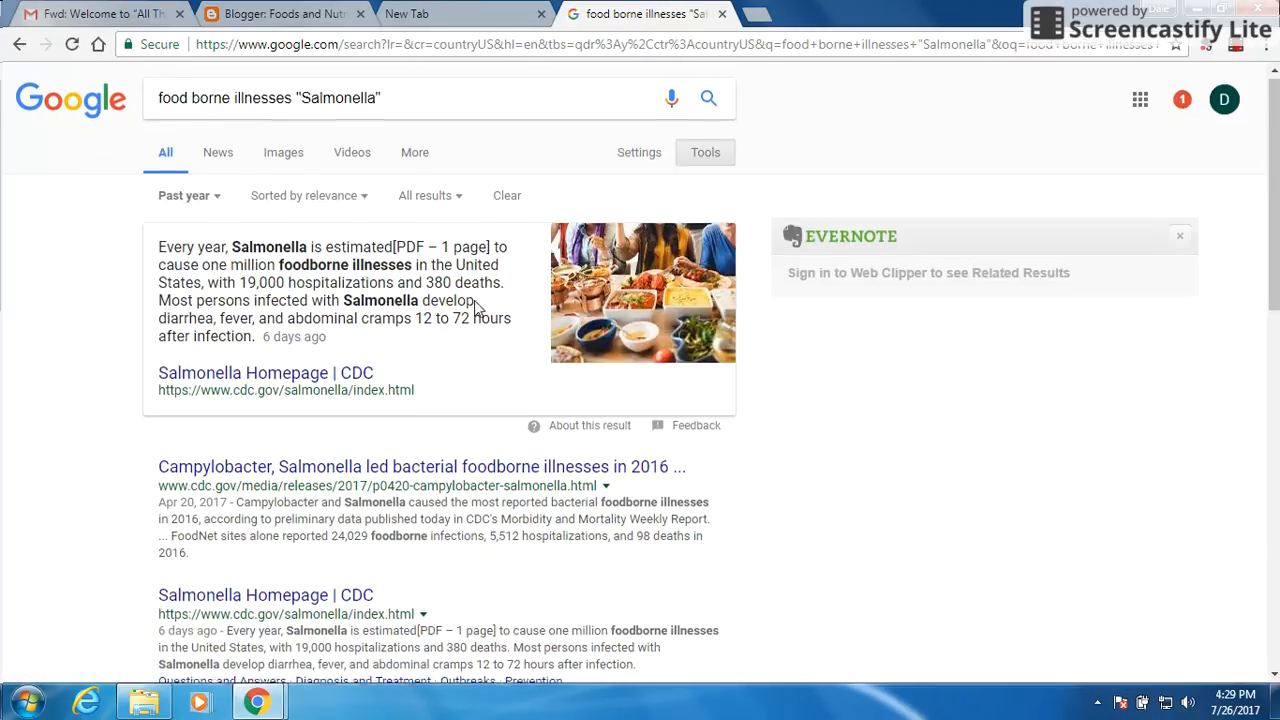
scroll("down", 3)
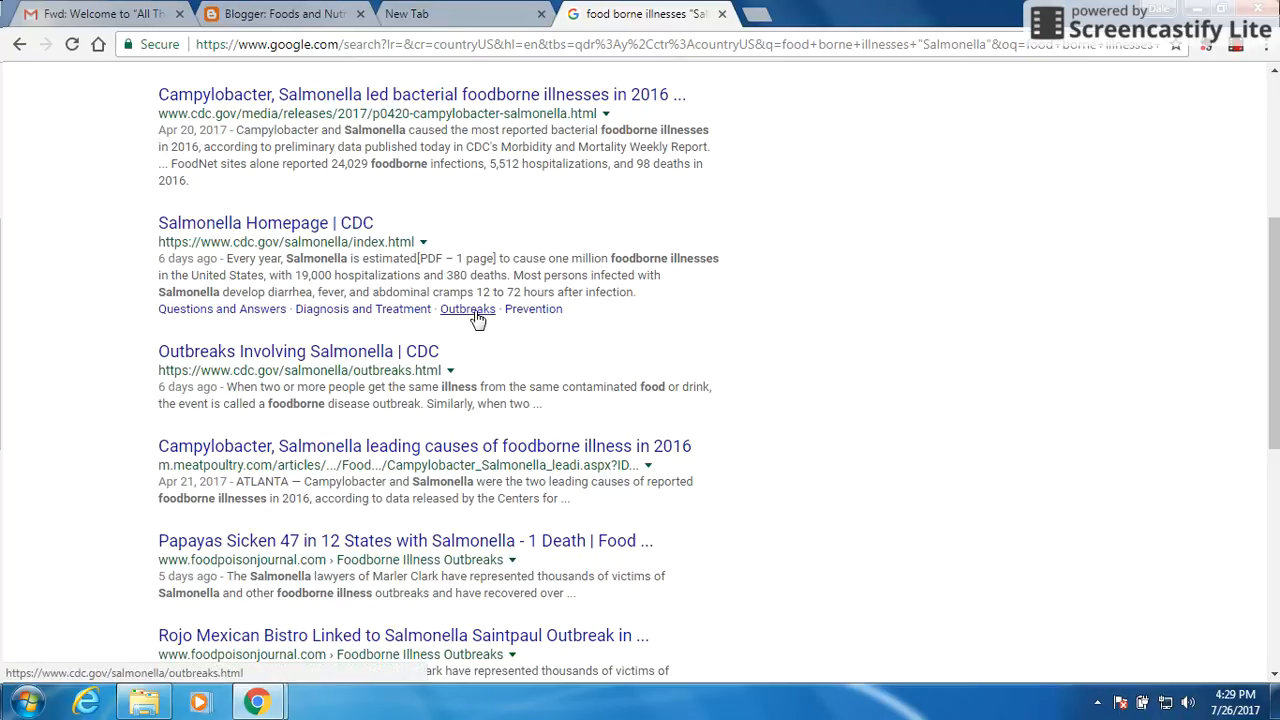
scroll("down", 3)
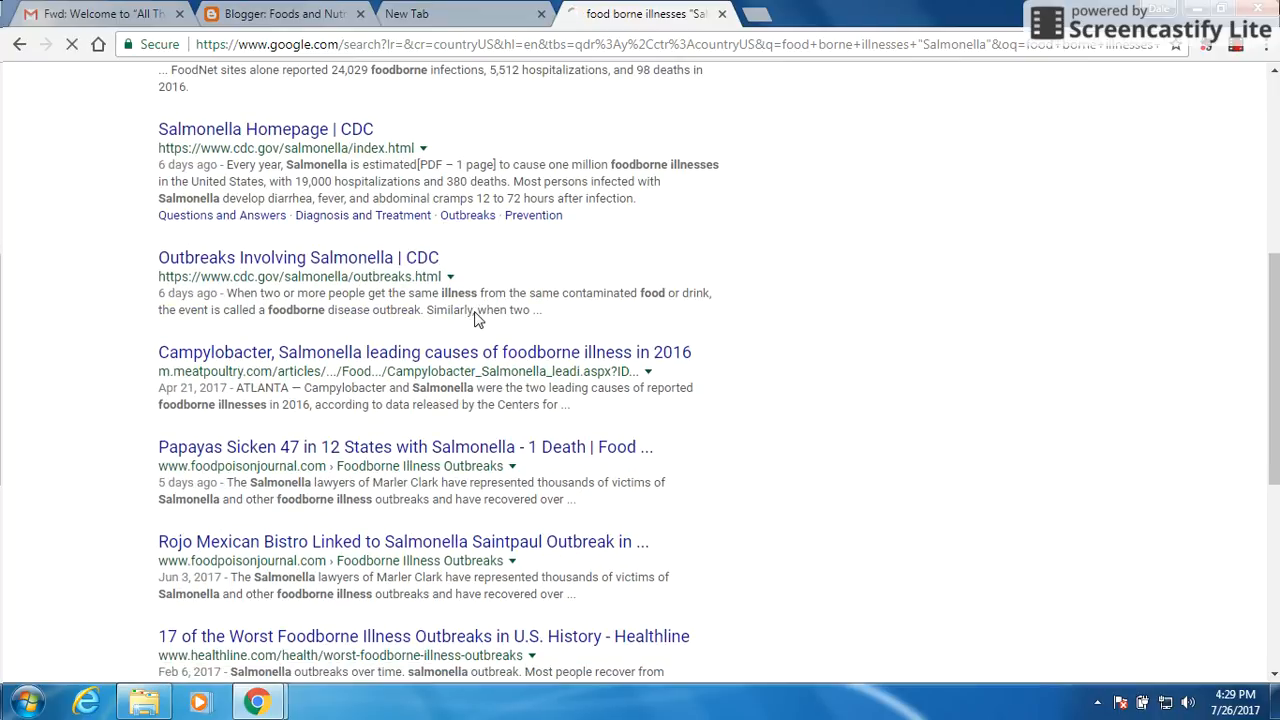
scroll("down", 3)
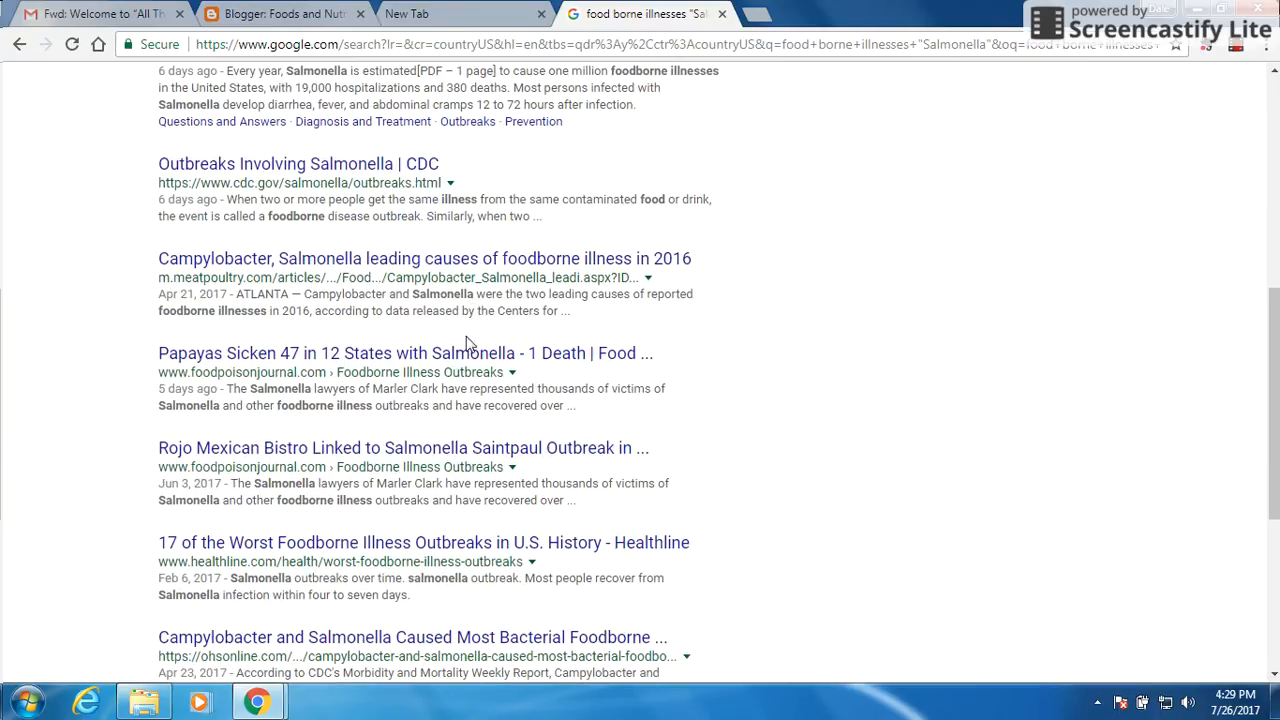
mouse_move(473, 518)
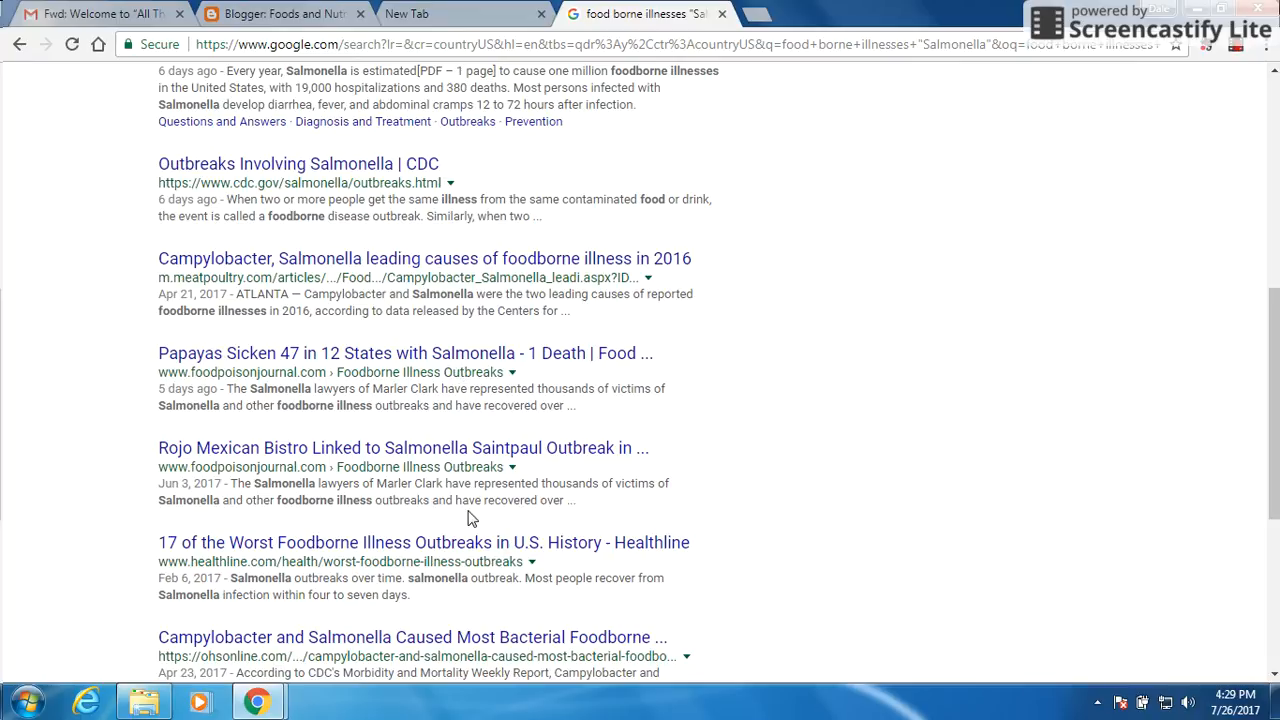
scroll("down", 3)
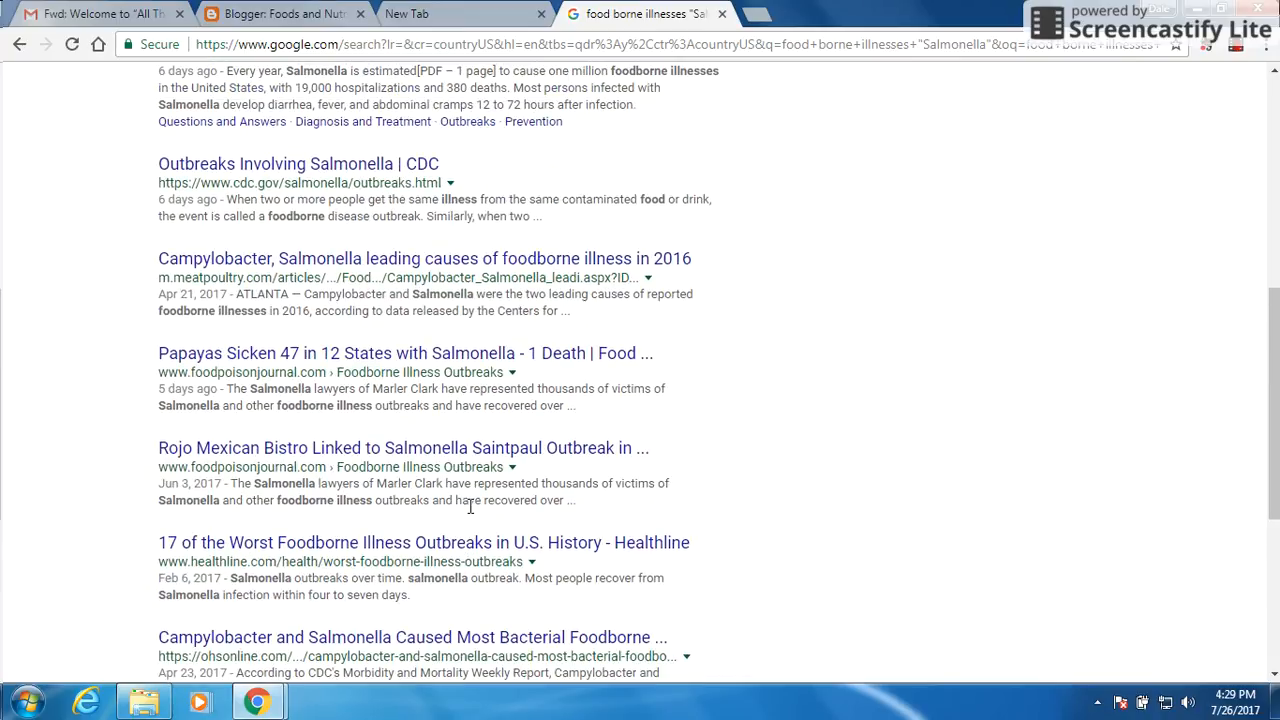
scroll("up", 3)
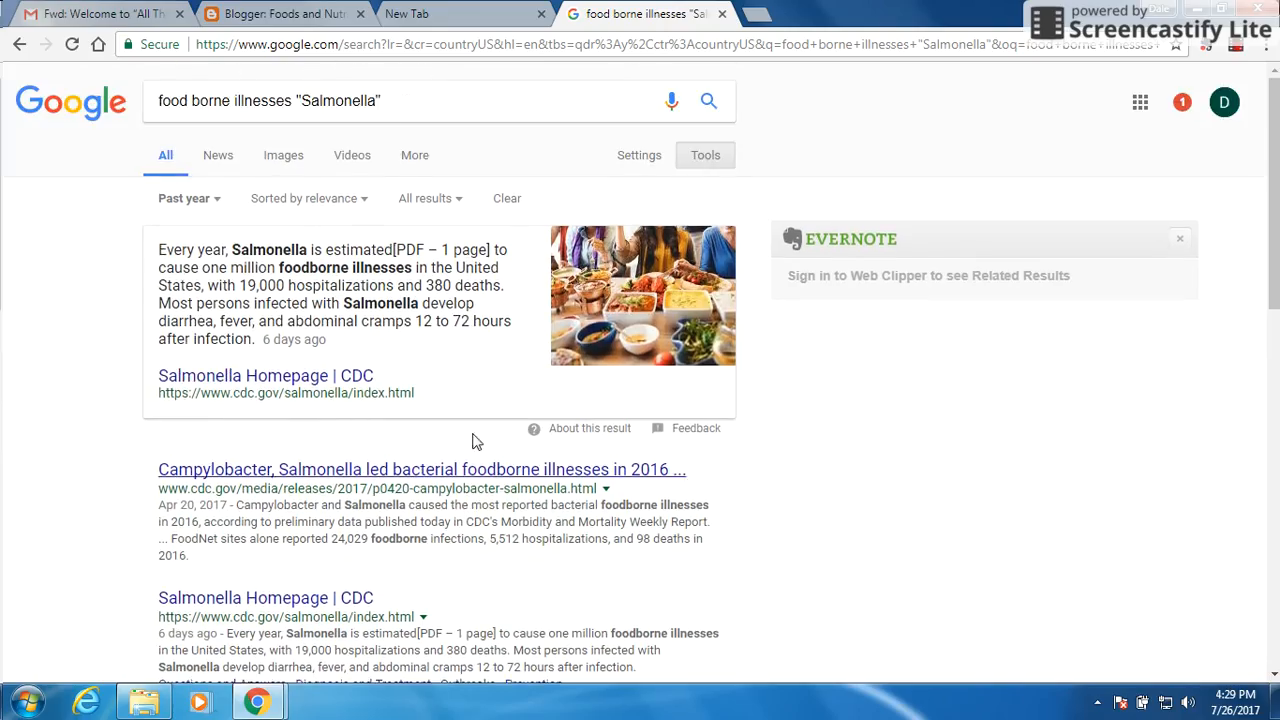
mouse_move(639, 155)
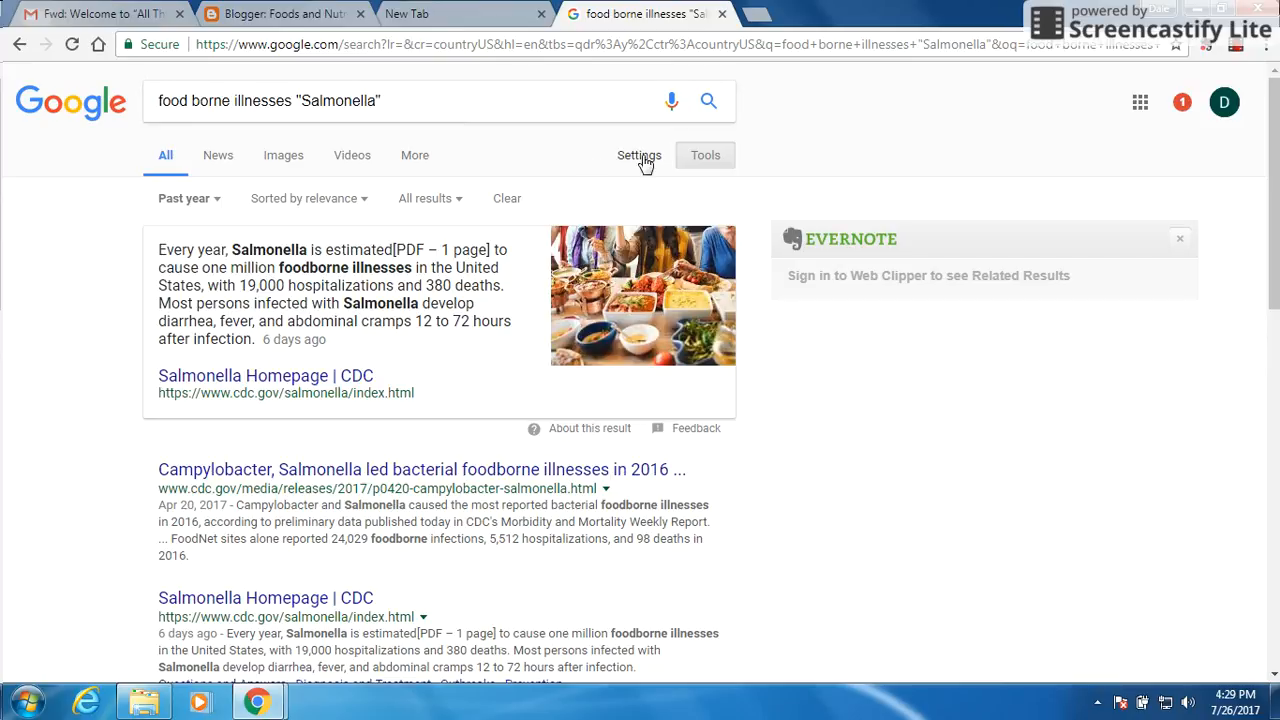
Step: Reopen Advanced Search, delete Salmonella, and enter 'trichinosis' as the exact phrase
left_click(639, 155)
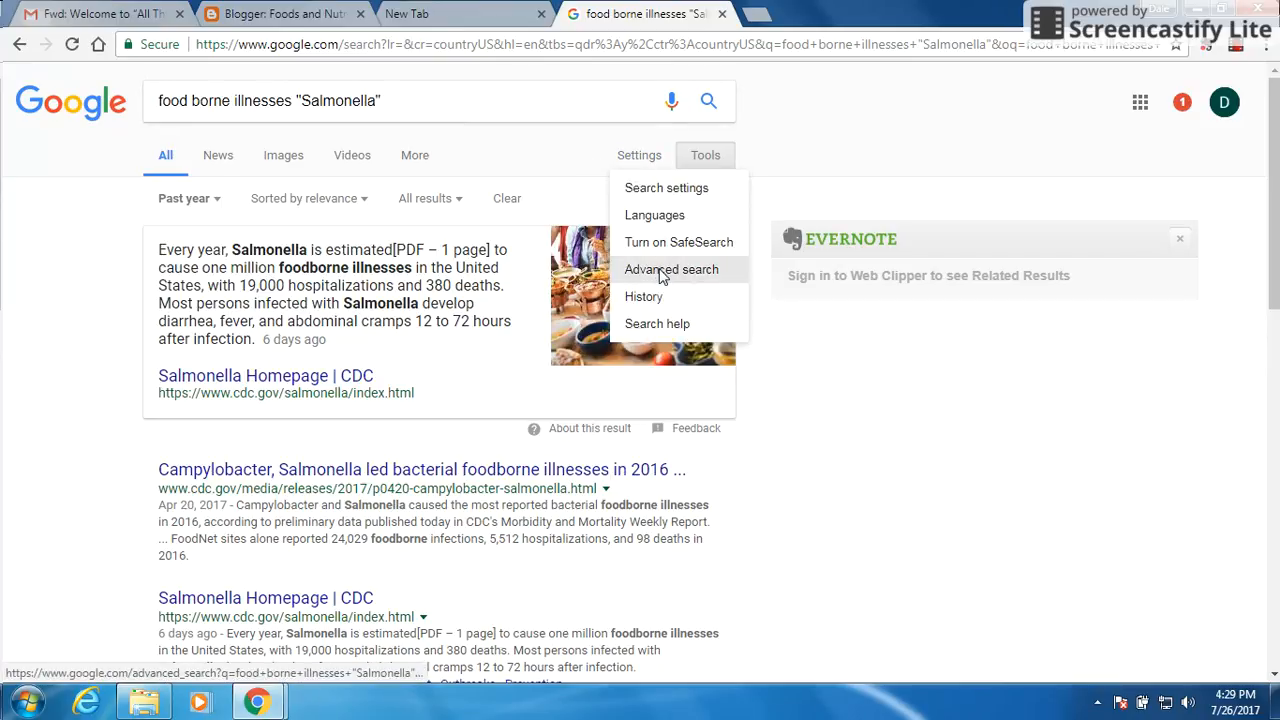
left_click(671, 269)
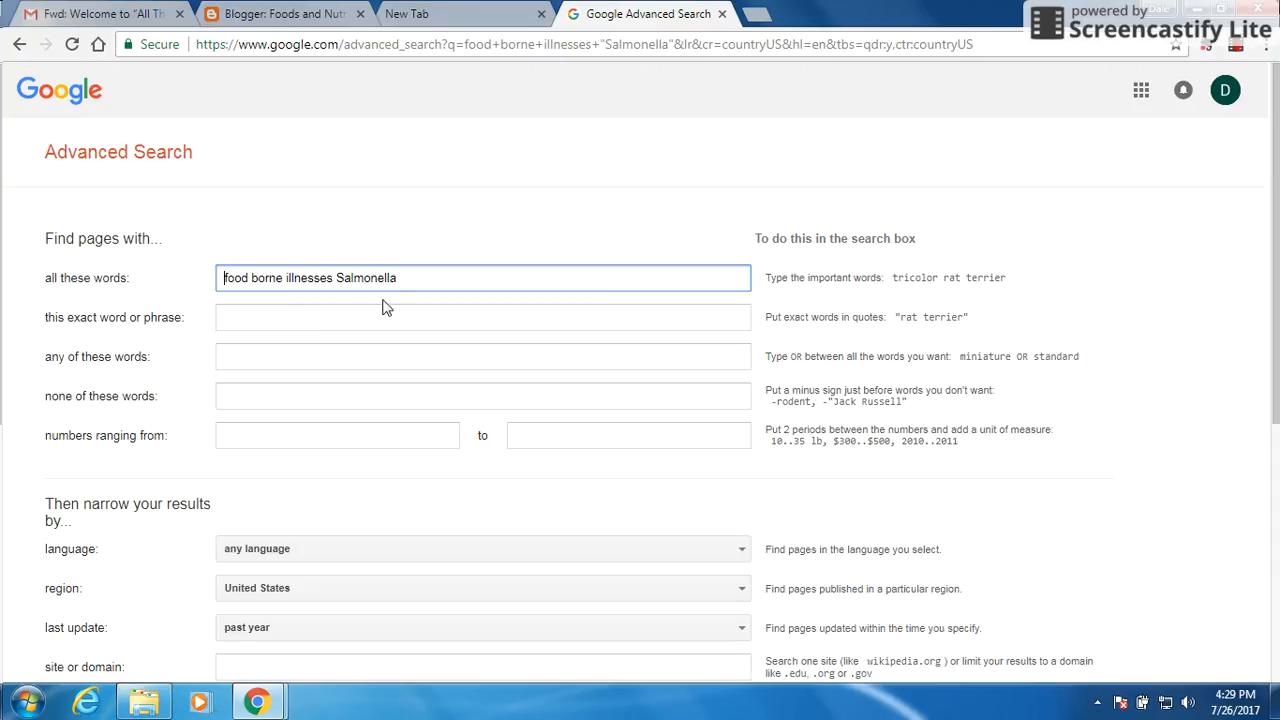
key("BackSpace")
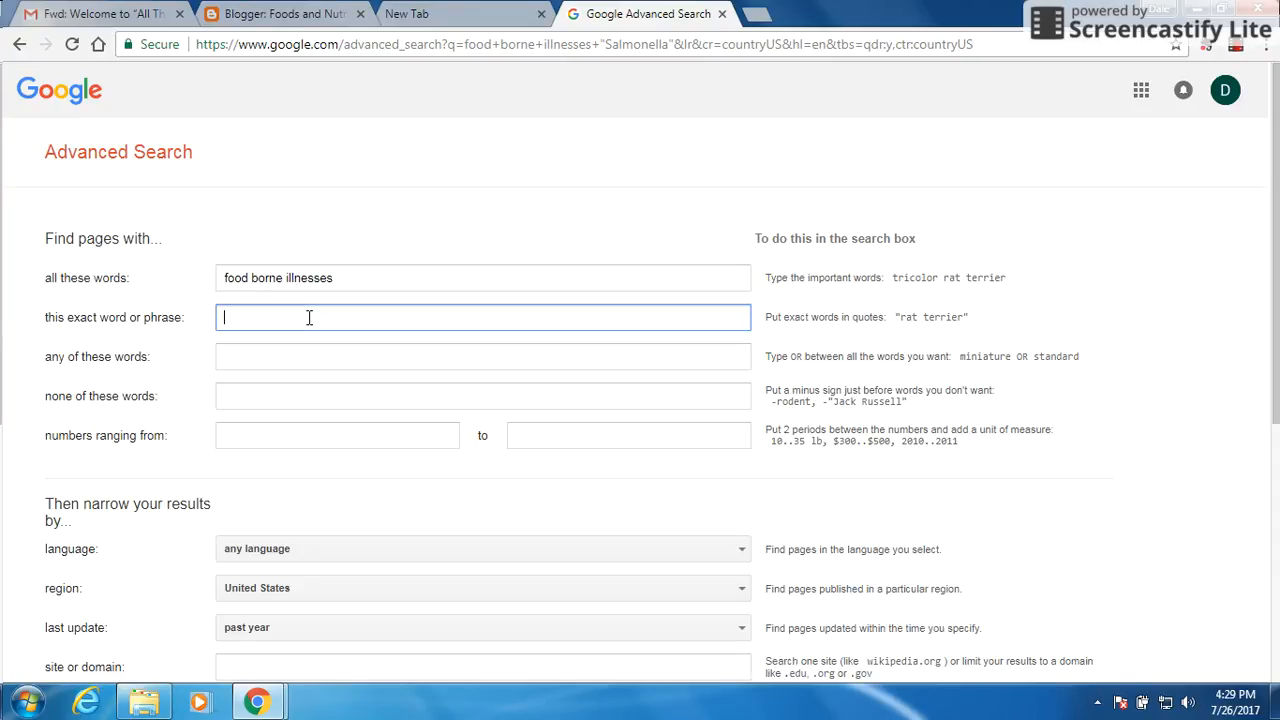
type("f")
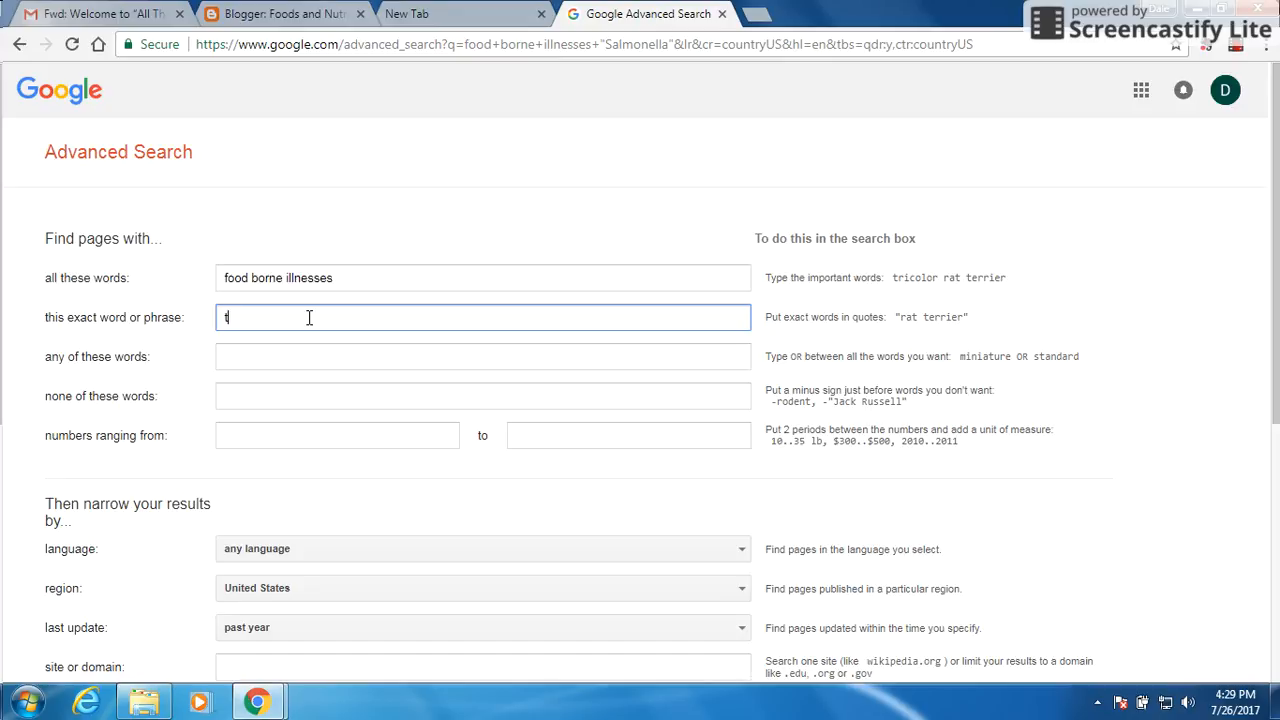
type("rich")
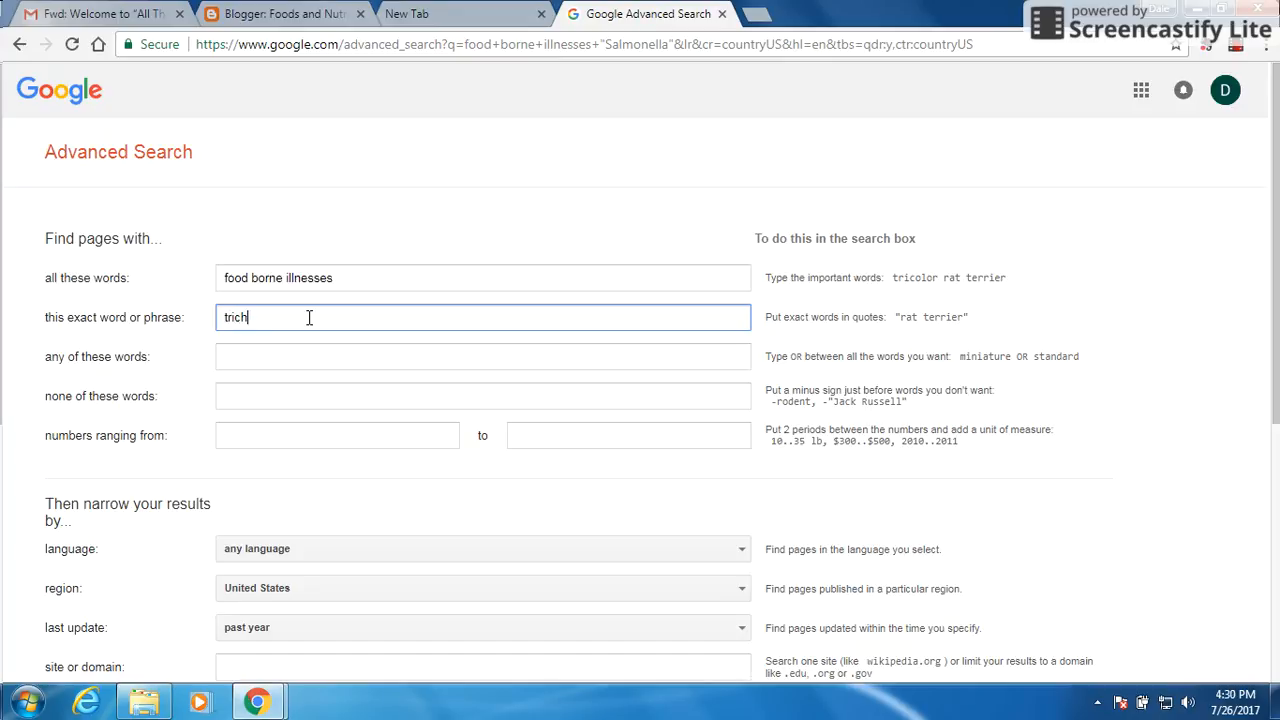
type("inosis")
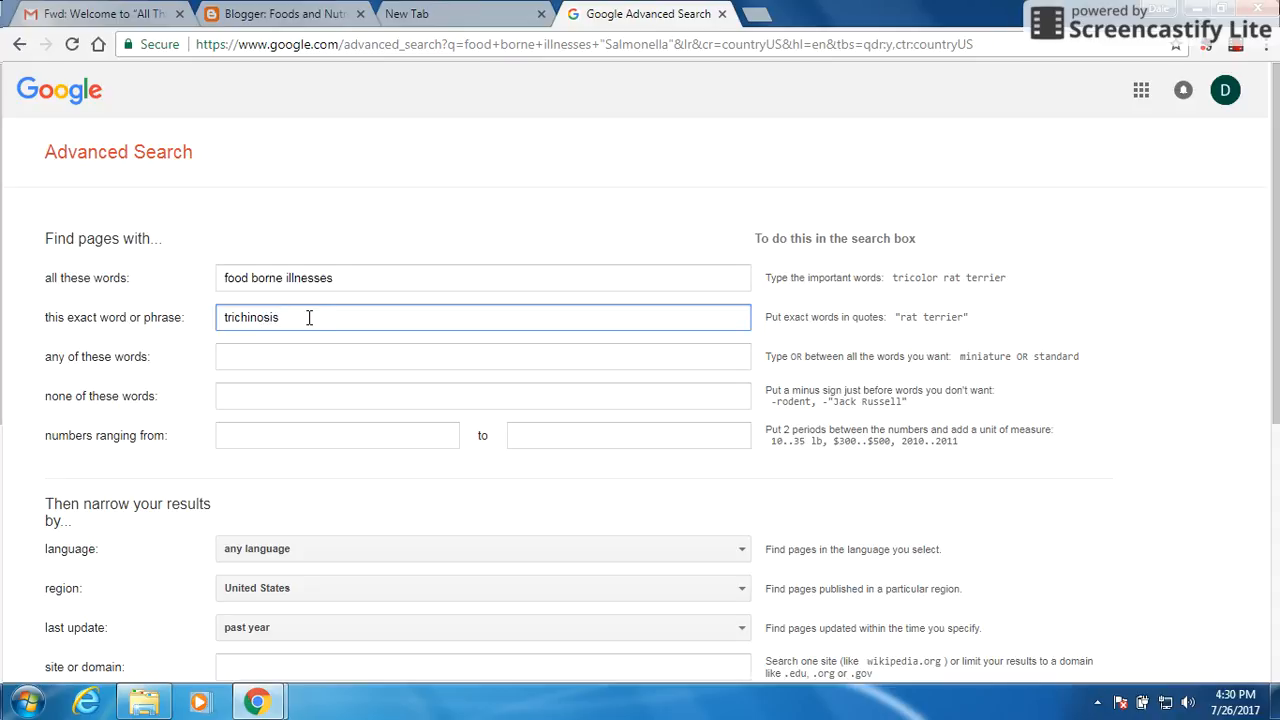
scroll("down", 3)
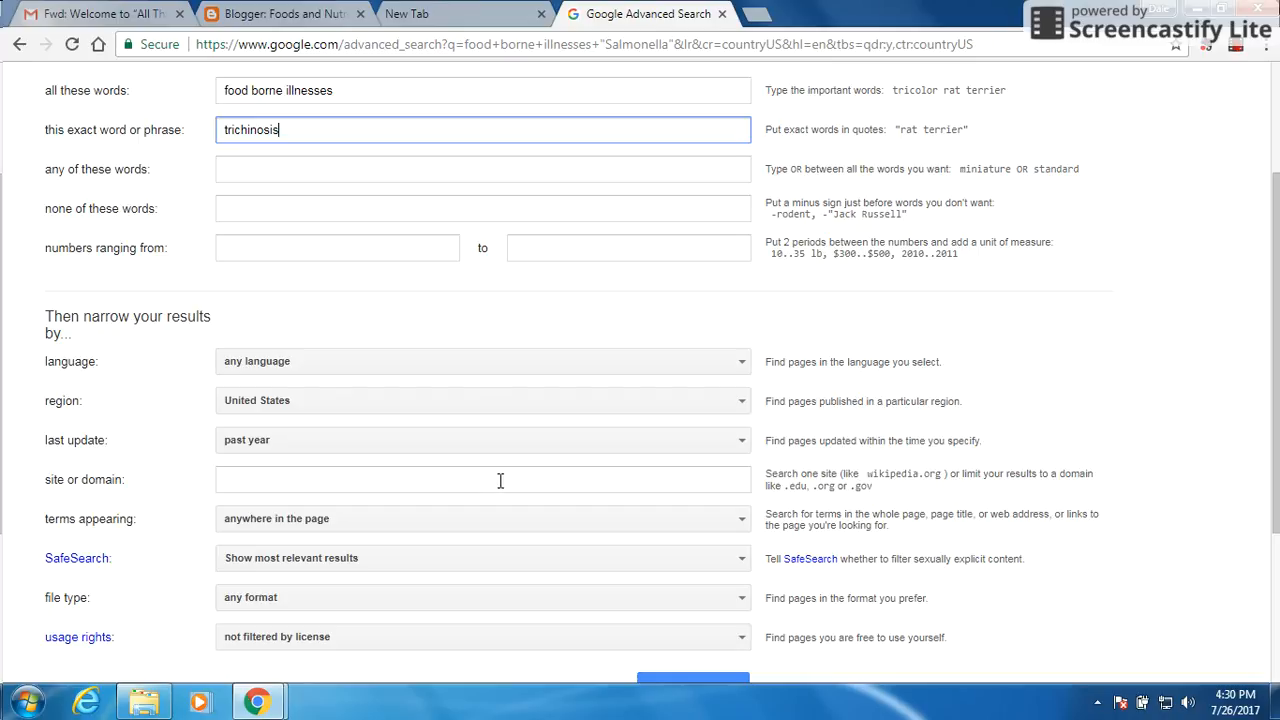
scroll("down", 3)
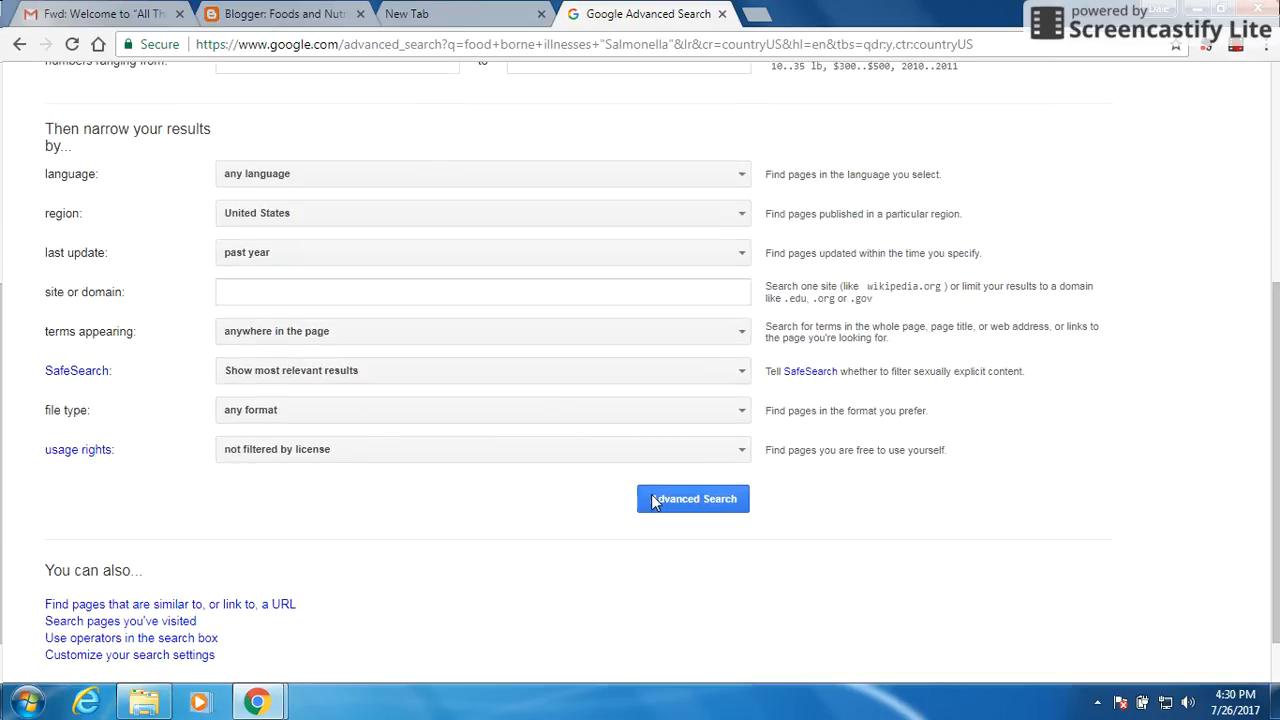
Step: Run the trichinosis advanced search and scroll through the results and back up
left_click(692, 498)
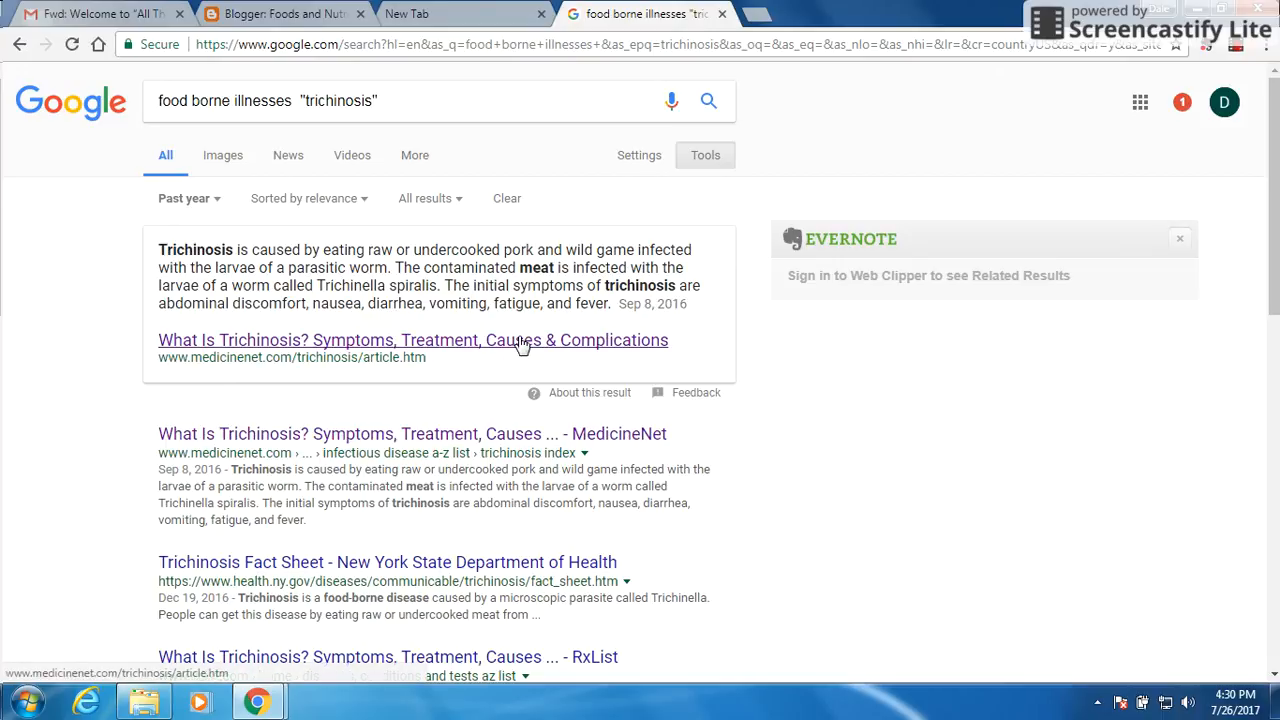
mouse_move(505, 328)
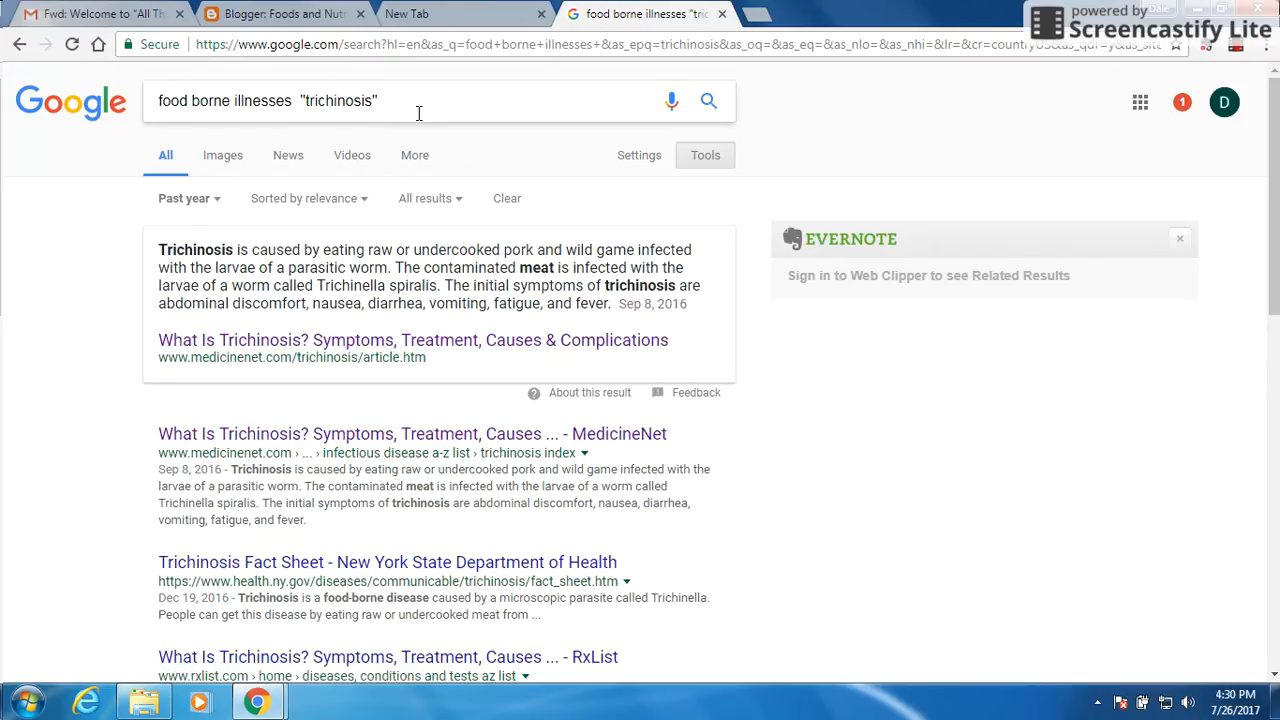
mouse_move(585, 247)
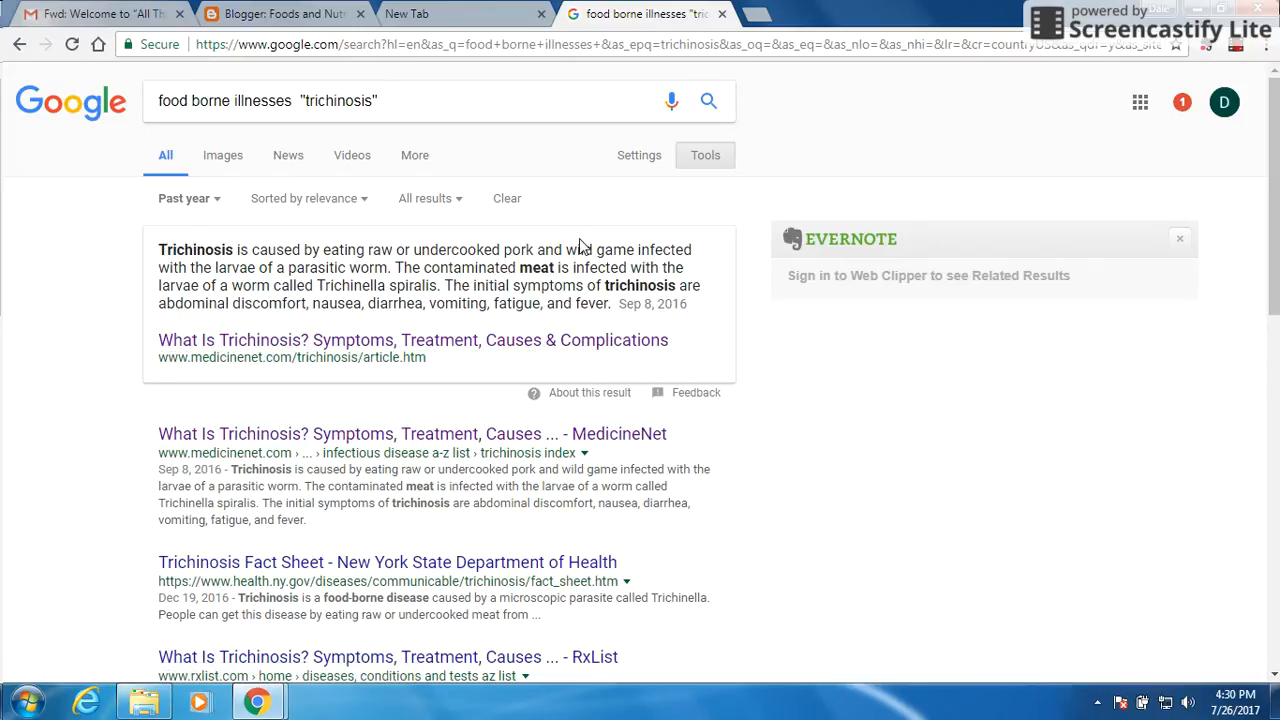
scroll("down", 3)
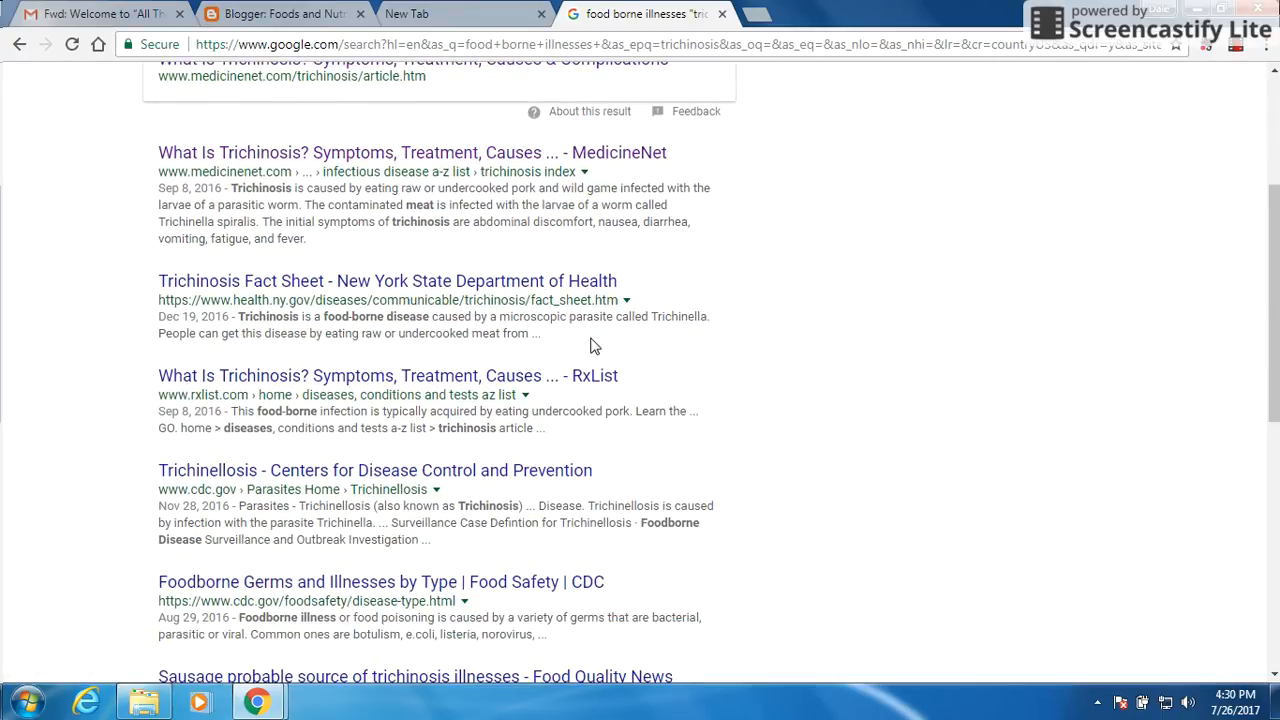
scroll("down", 3)
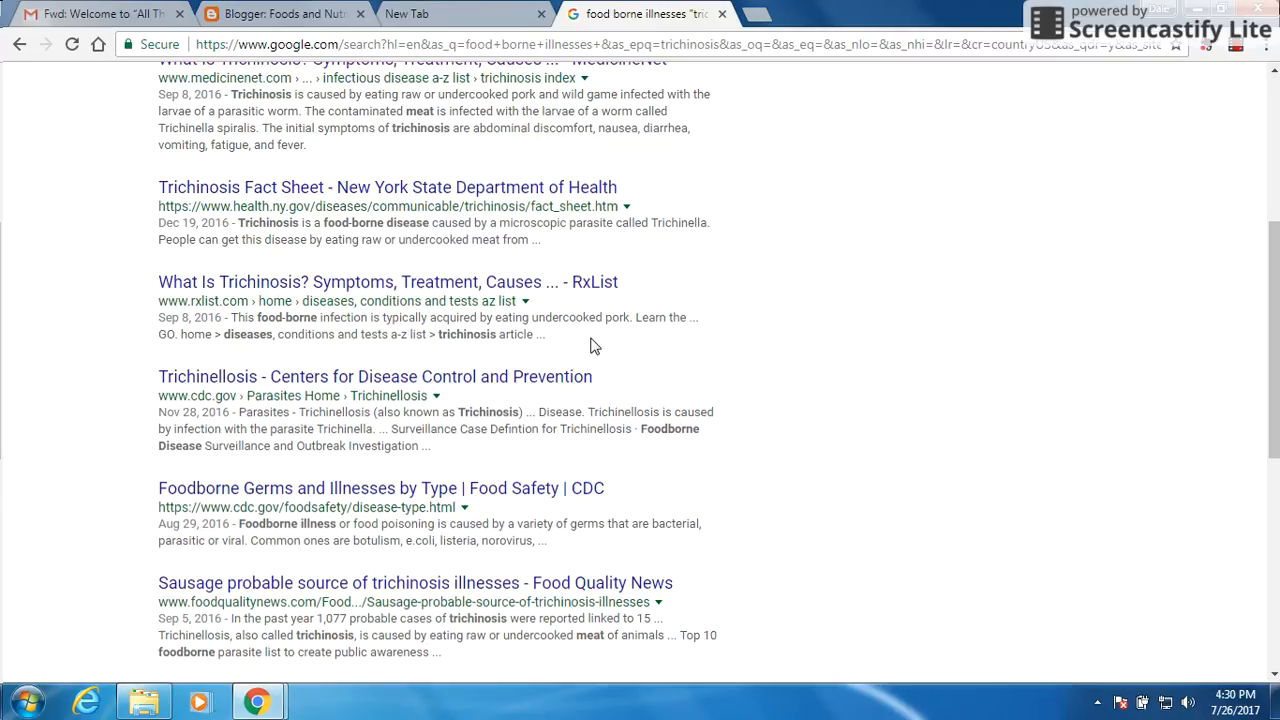
scroll("down", 3)
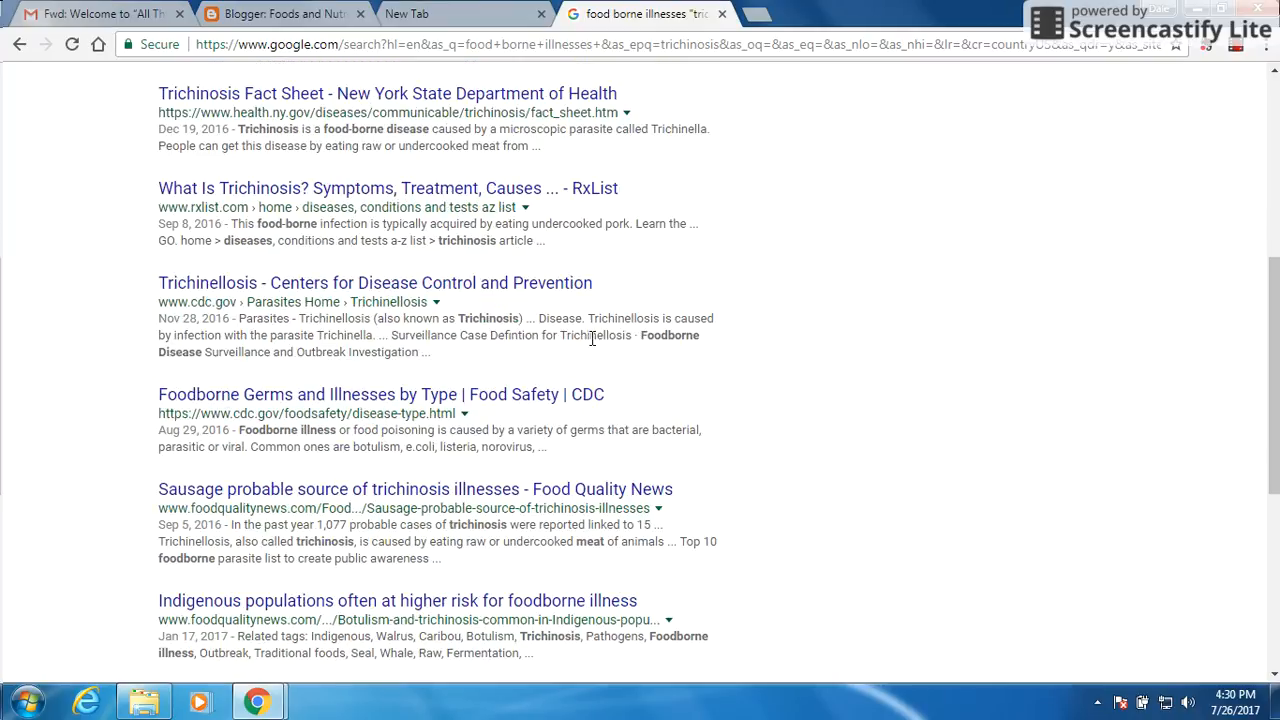
scroll("up", 3)
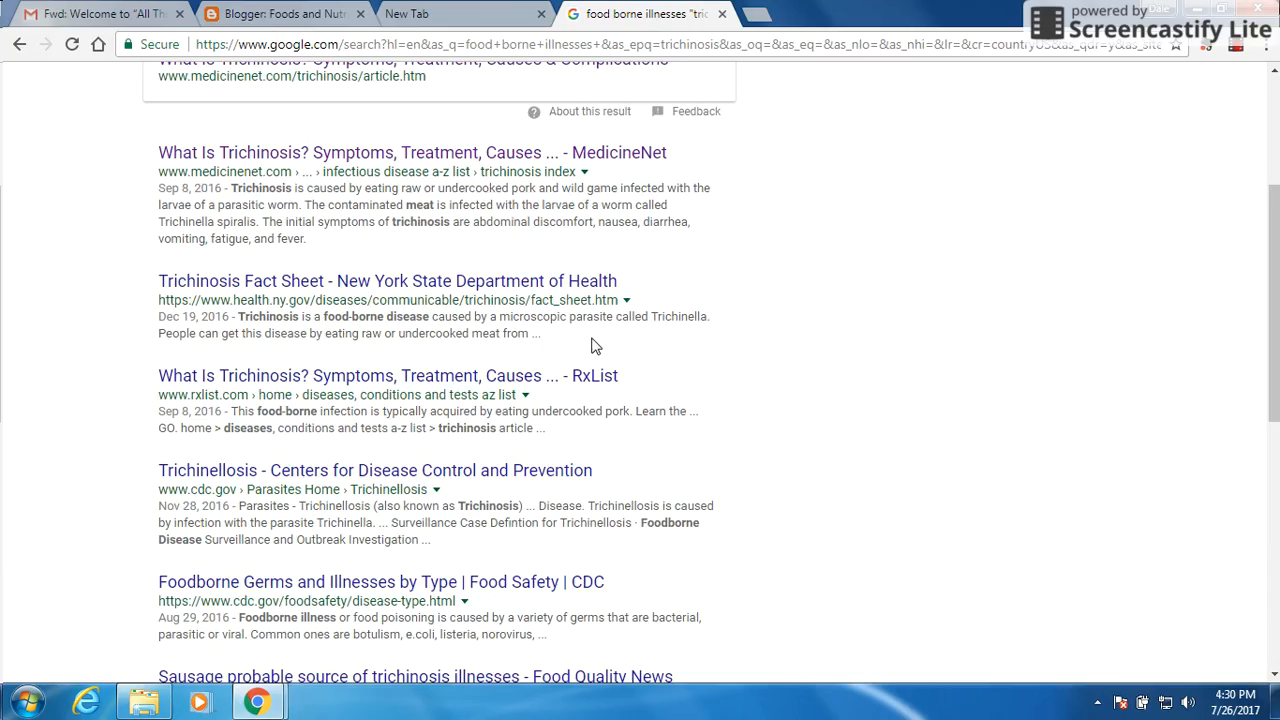
scroll("up", 3)
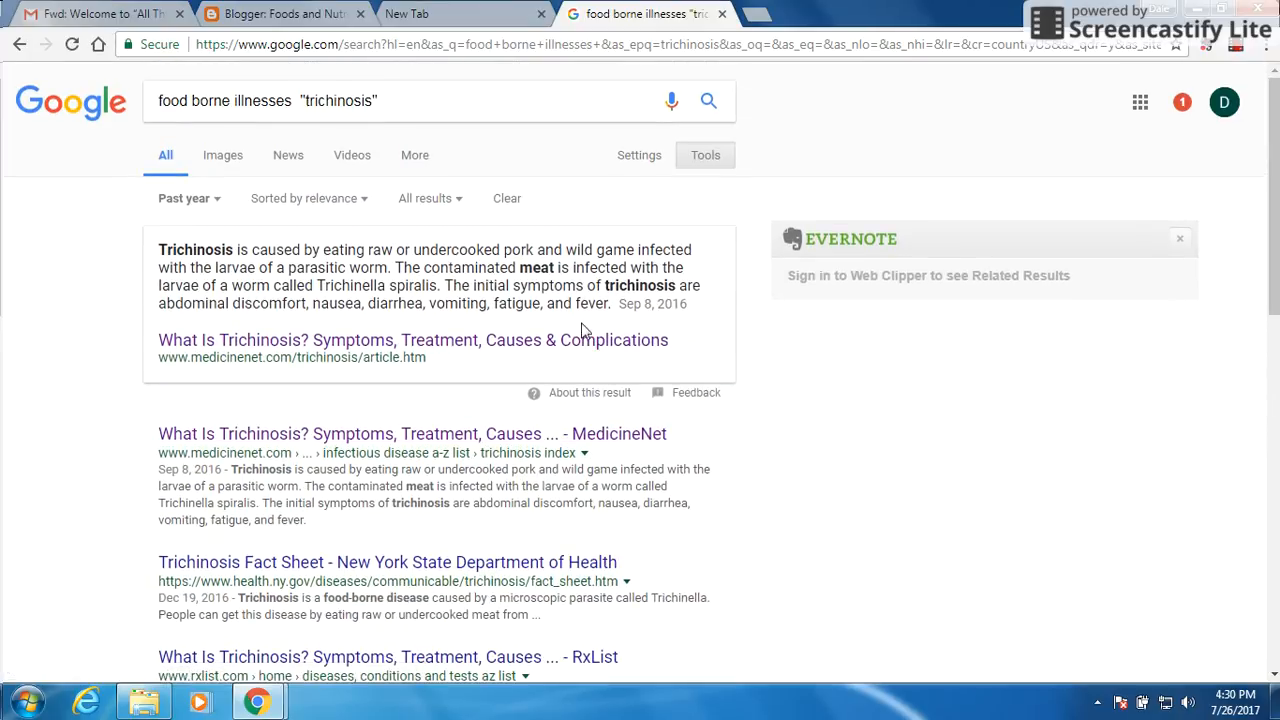